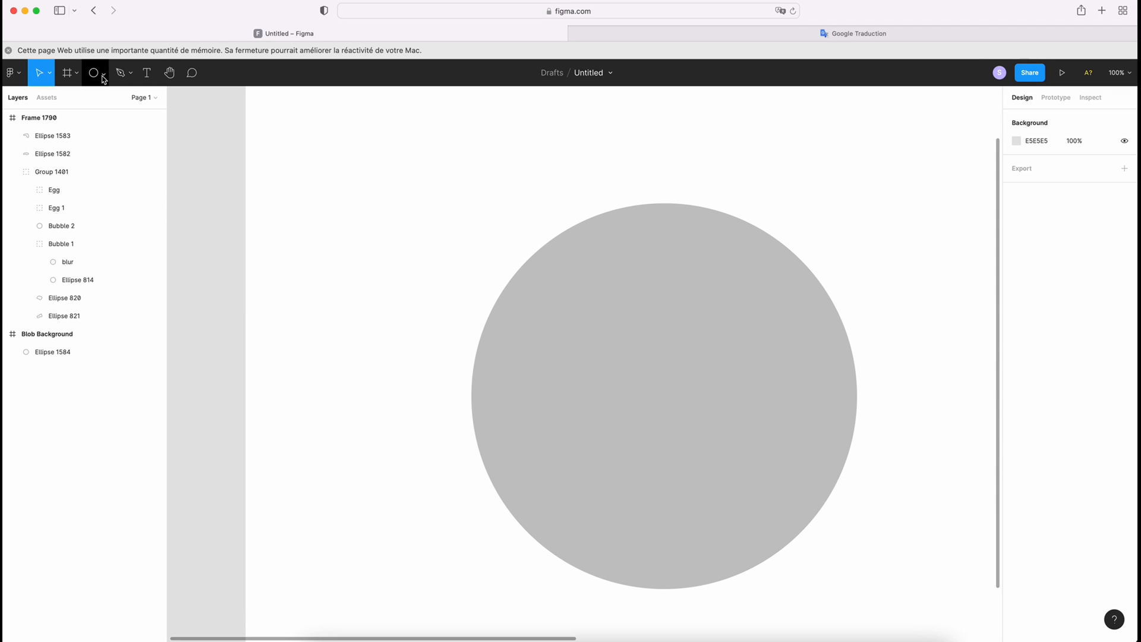
# - Fill Ellipse 1584 with a pink-to-yellow radial gradient, its centre shifted up-left
pyautogui.click(104, 73)
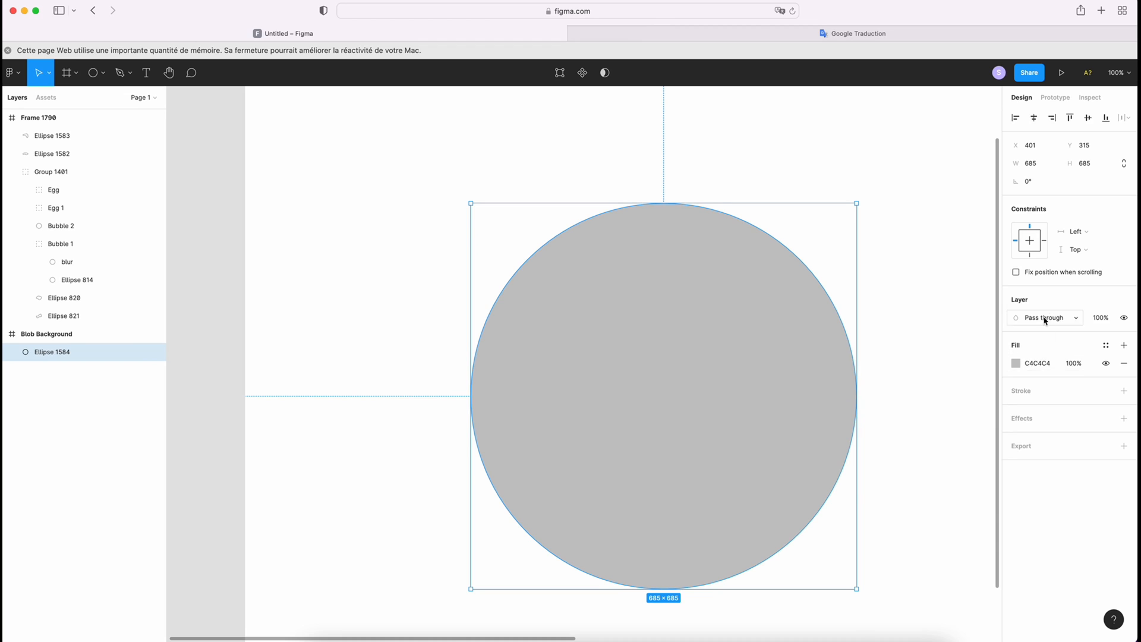
pyautogui.click(1016, 363)
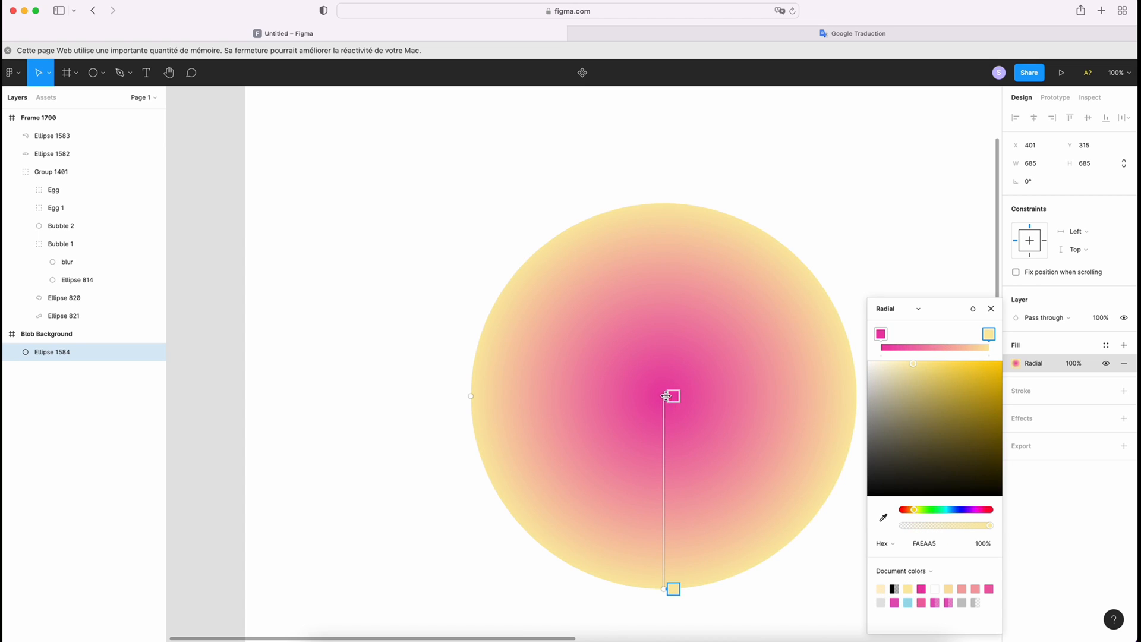
pyautogui.moveTo(670, 396); pyautogui.dragTo(635, 356)
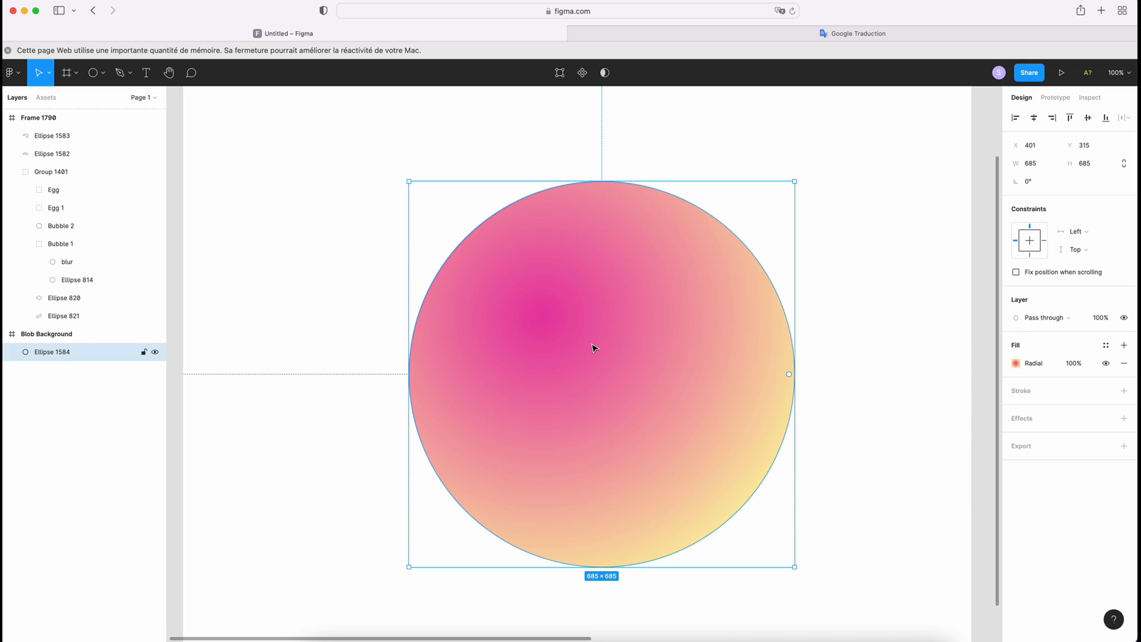
# - Paste a copy of the gradient circle over the original and give it a layer blur
pyautogui.press('Cmd+v')
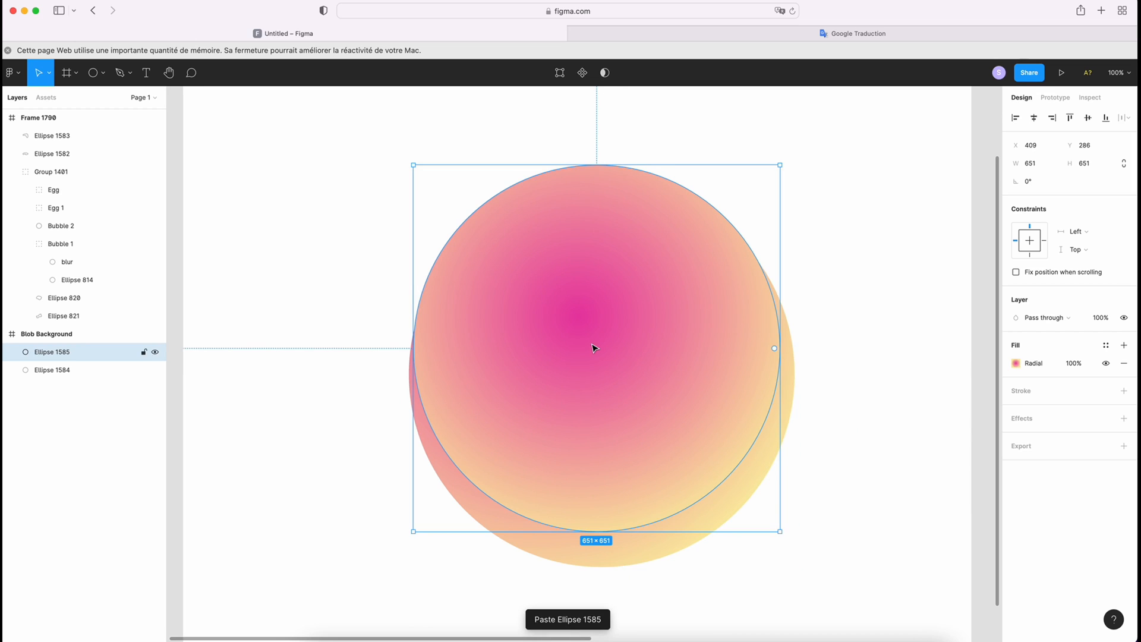
pyautogui.moveTo(593, 347); pyautogui.dragTo(619, 381)
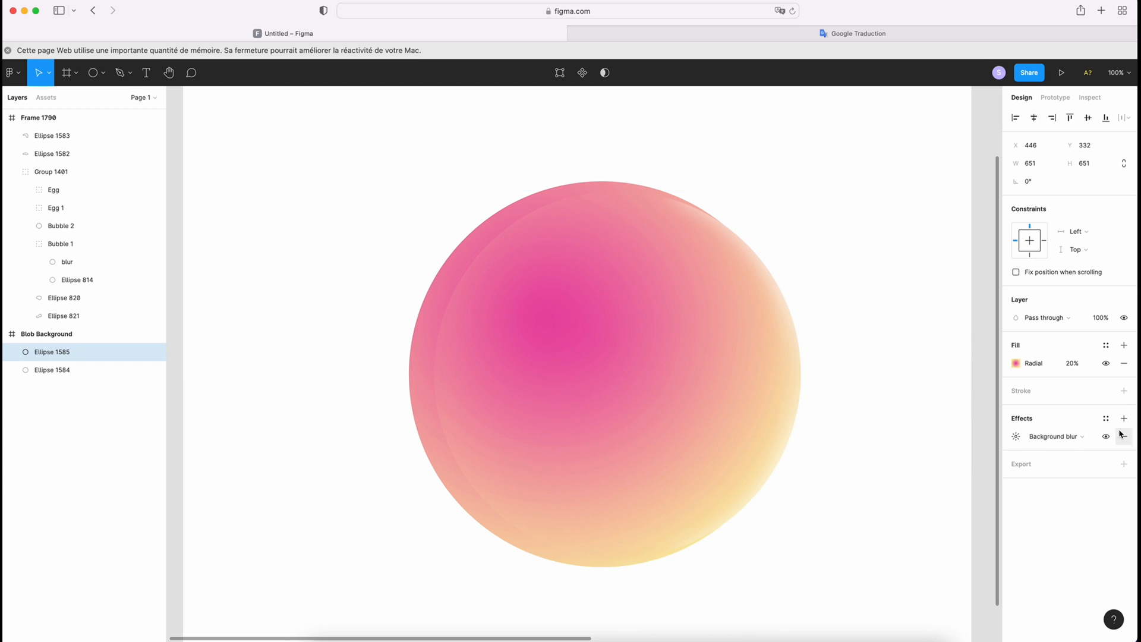
pyautogui.click(1124, 418)
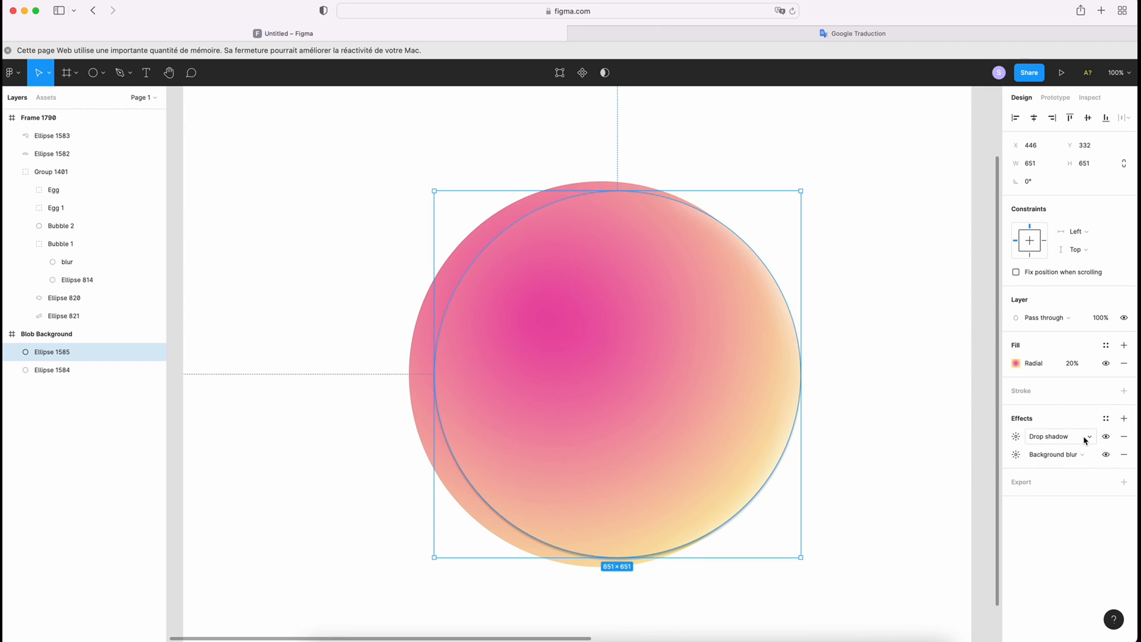
pyautogui.click(1060, 436)
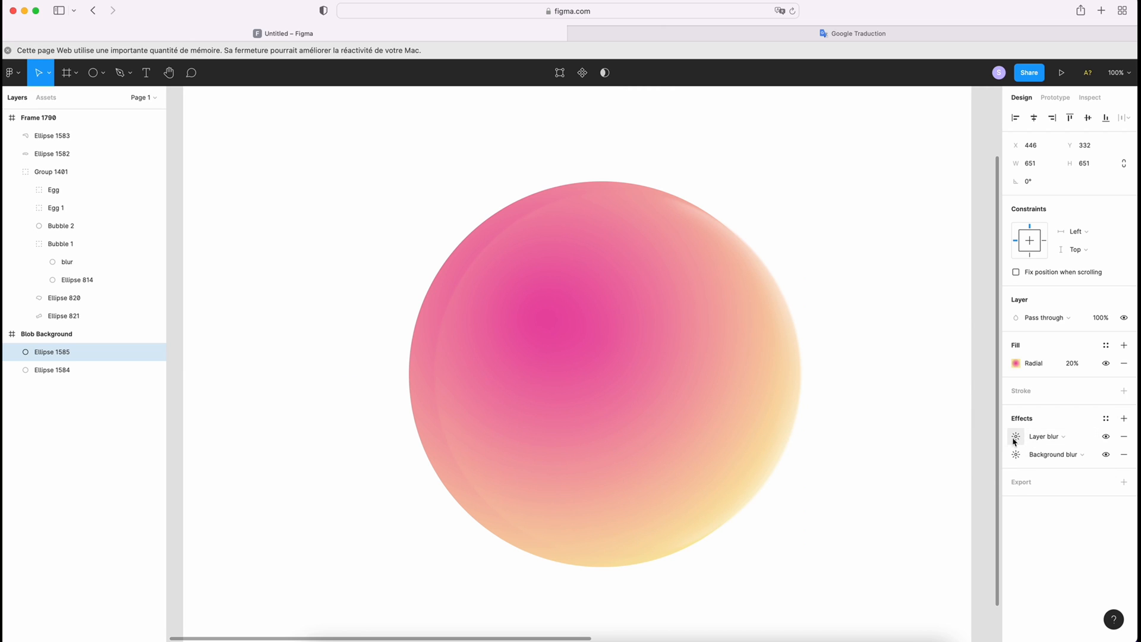
pyautogui.click(1015, 437)
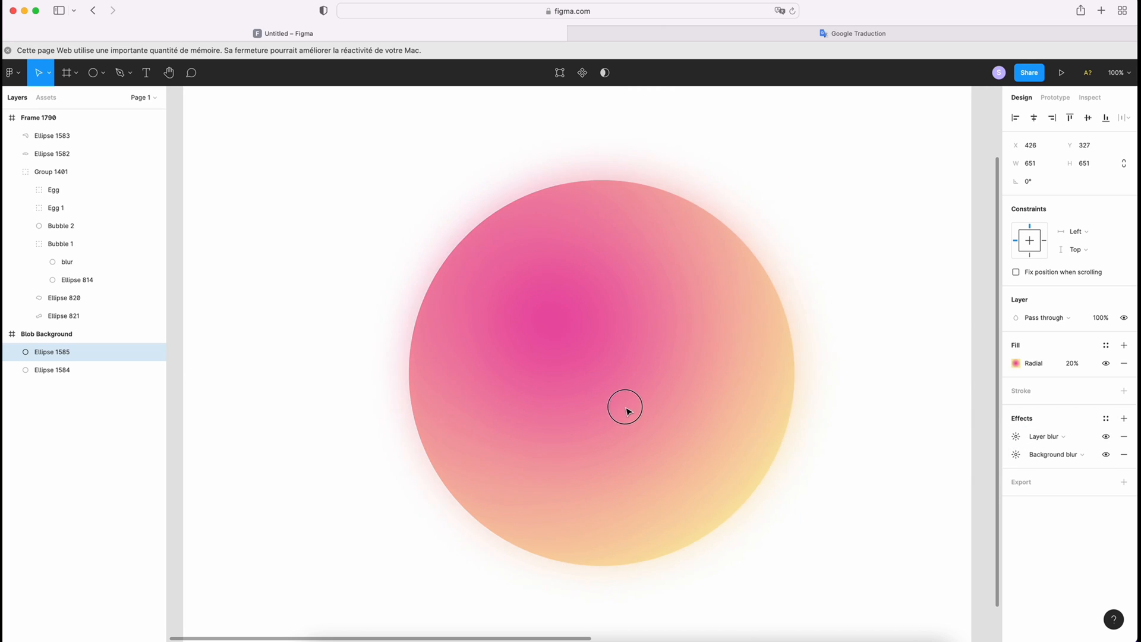
pyautogui.moveTo(625, 406); pyautogui.dragTo(670, 385)
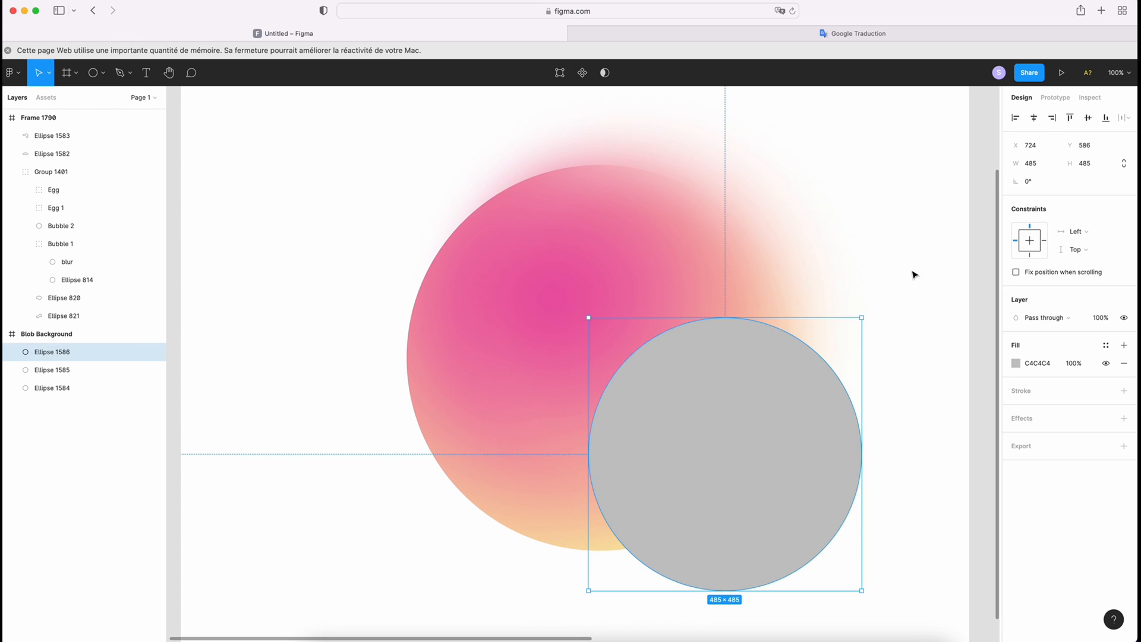
# - Paste the large circle's gradient properties onto the new smaller lower-right circle
pyautogui.click(51, 388)
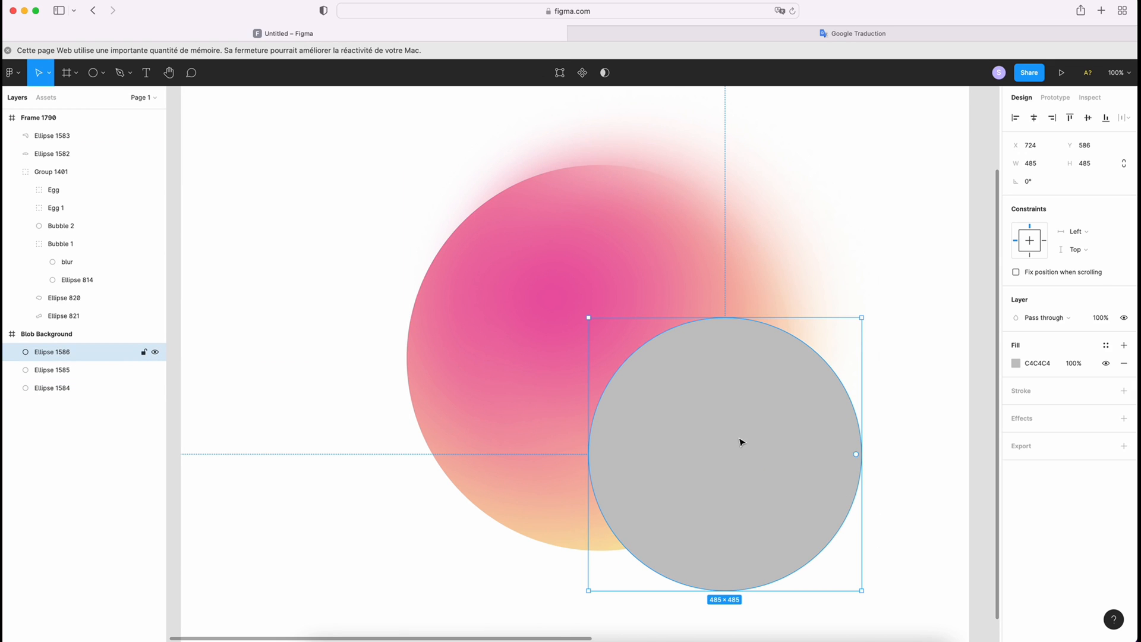
pyautogui.rightClick(740, 441)
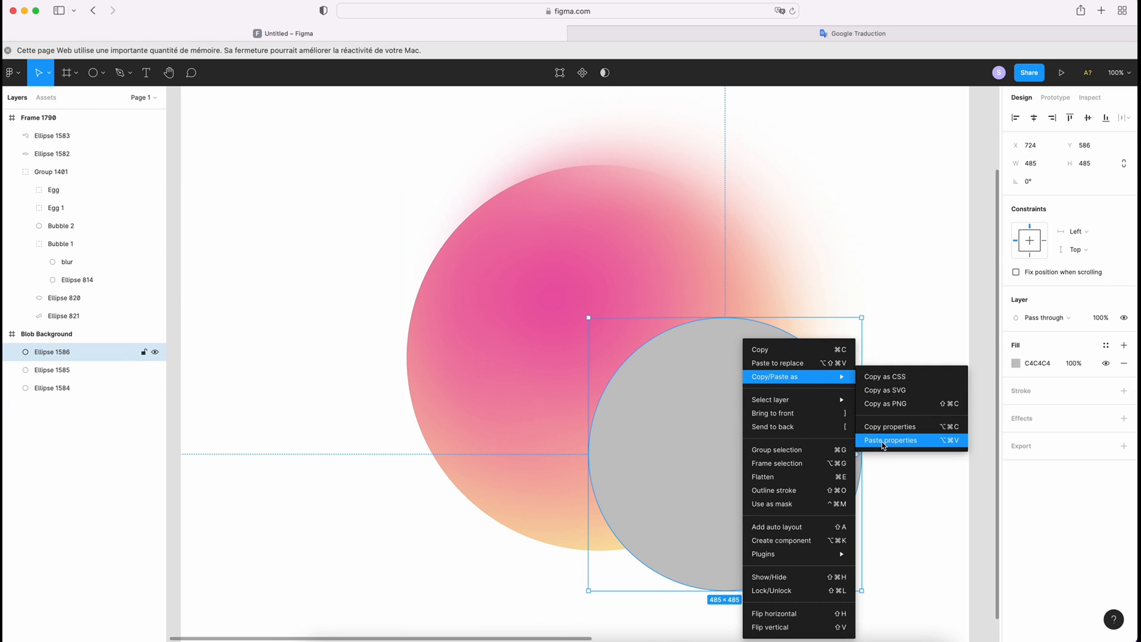
pyautogui.click(890, 440)
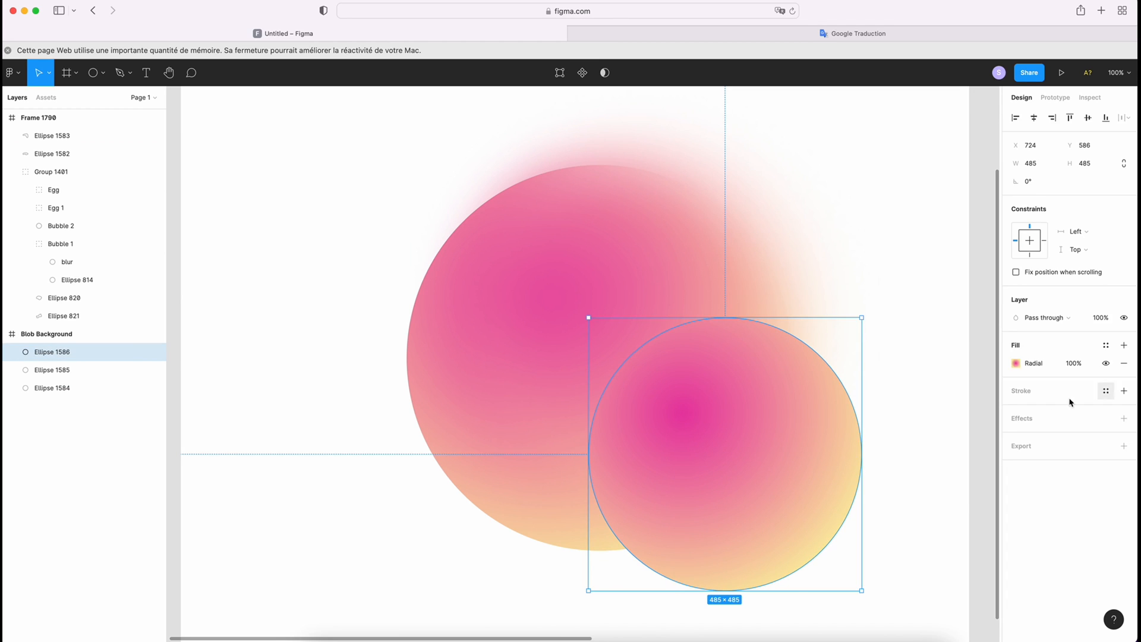
pyautogui.click(1016, 363)
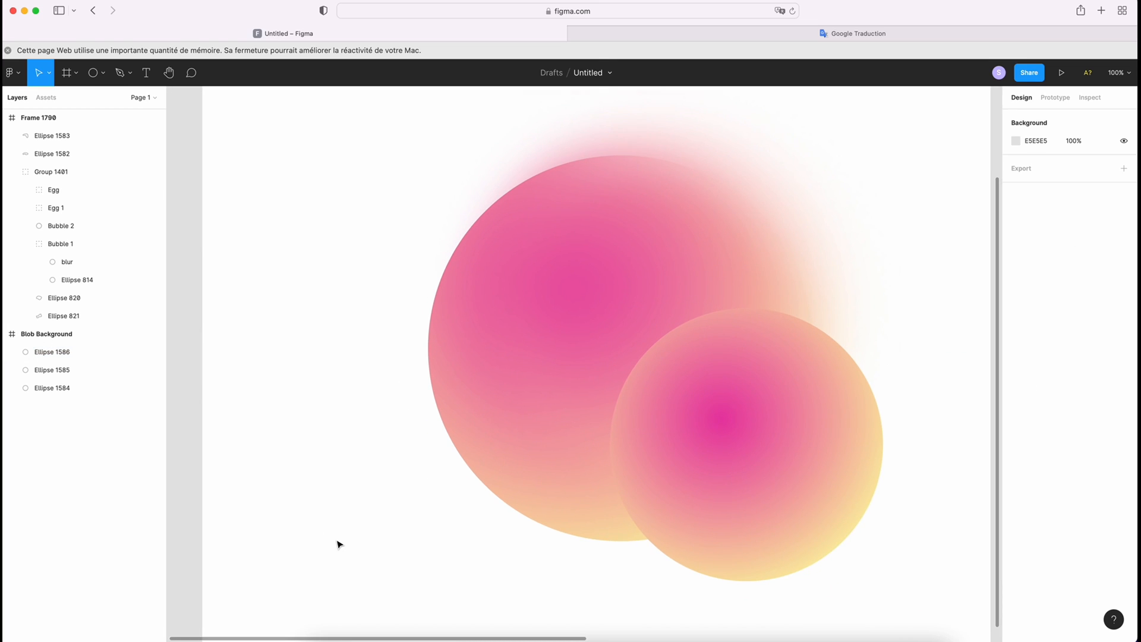
# - Draw a lower-left circle and give it an angular gradient with pink, blue and peach stops
pyautogui.moveTo(291, 370); pyautogui.dragTo(471, 532)
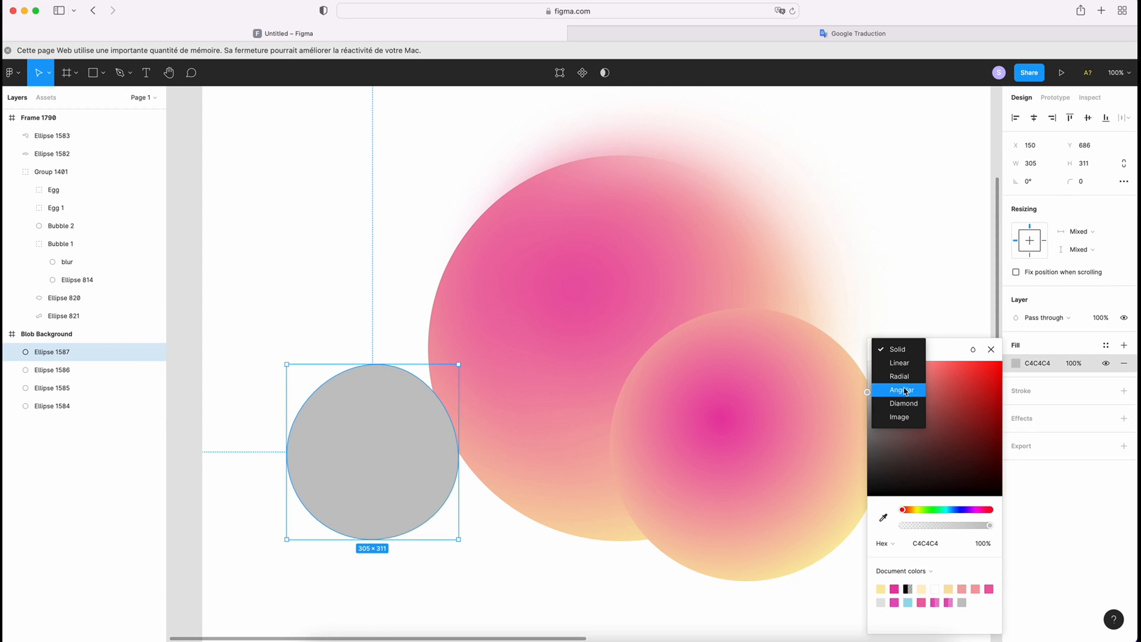
pyautogui.click(901, 390)
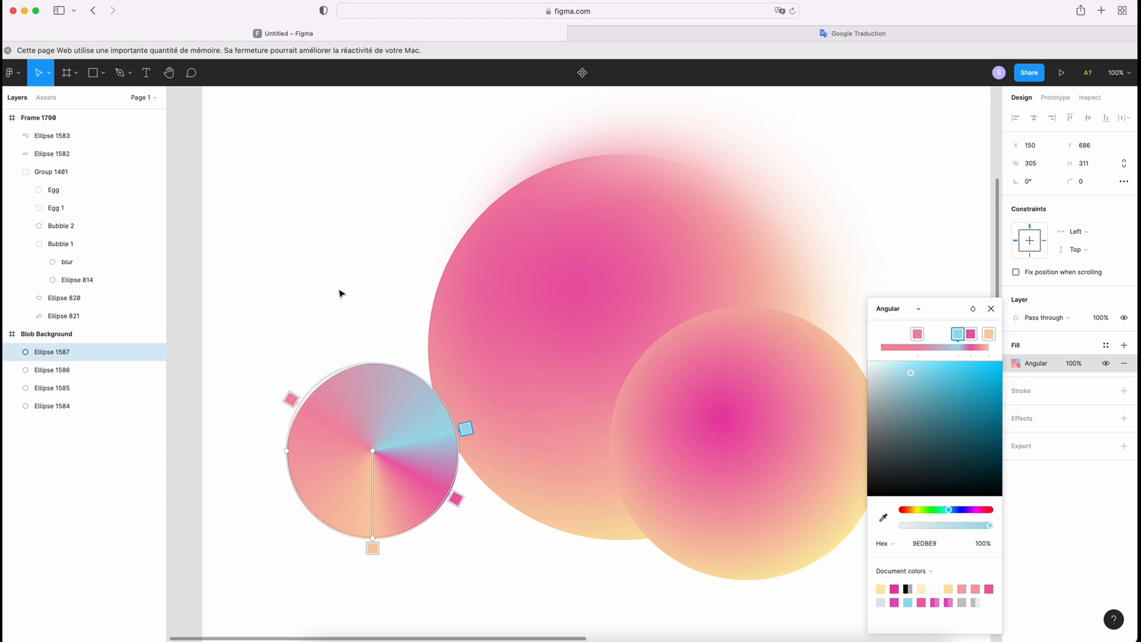
pyautogui.moveTo(375, 564)
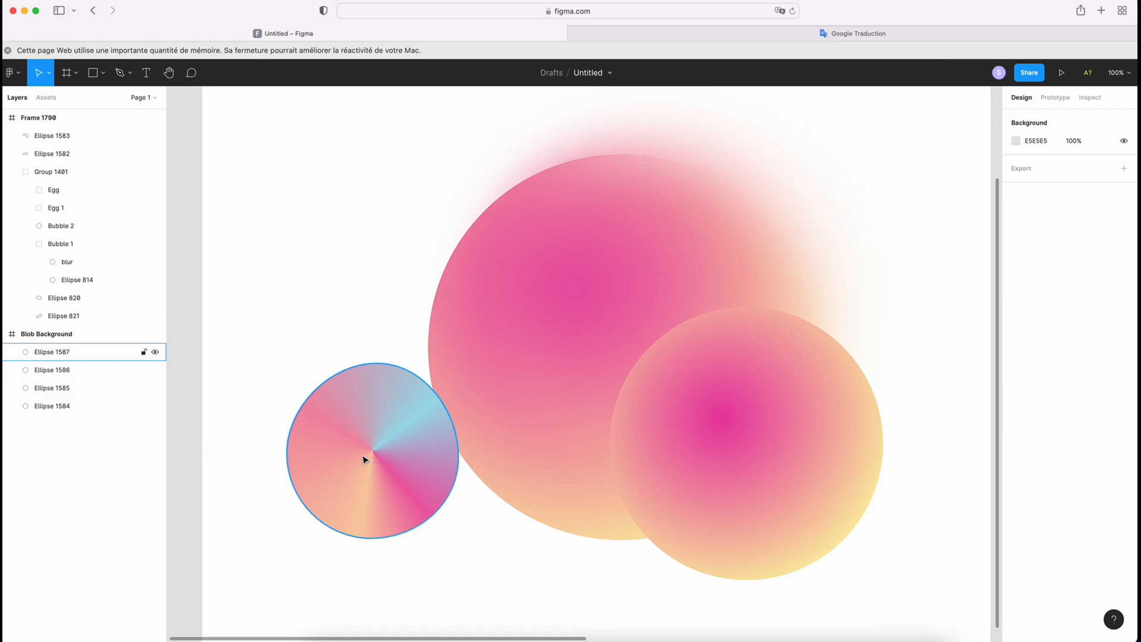
pyautogui.moveTo(382, 450)
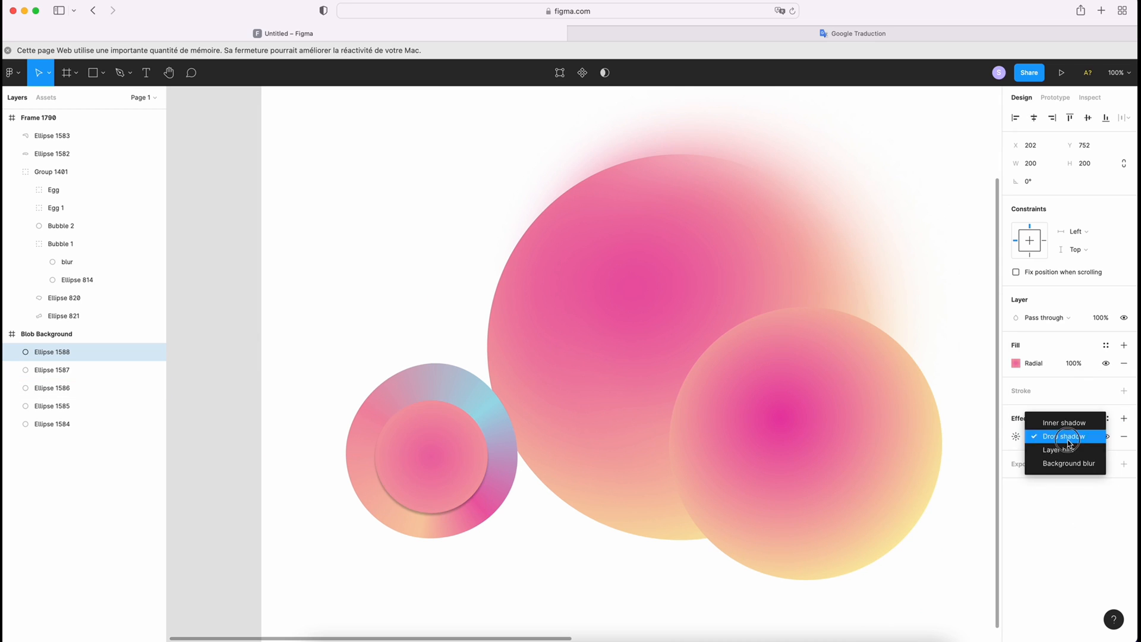
# - Turn the inner 200×200 circle's effect into a Layer blur of 80
pyautogui.click(1056, 450)
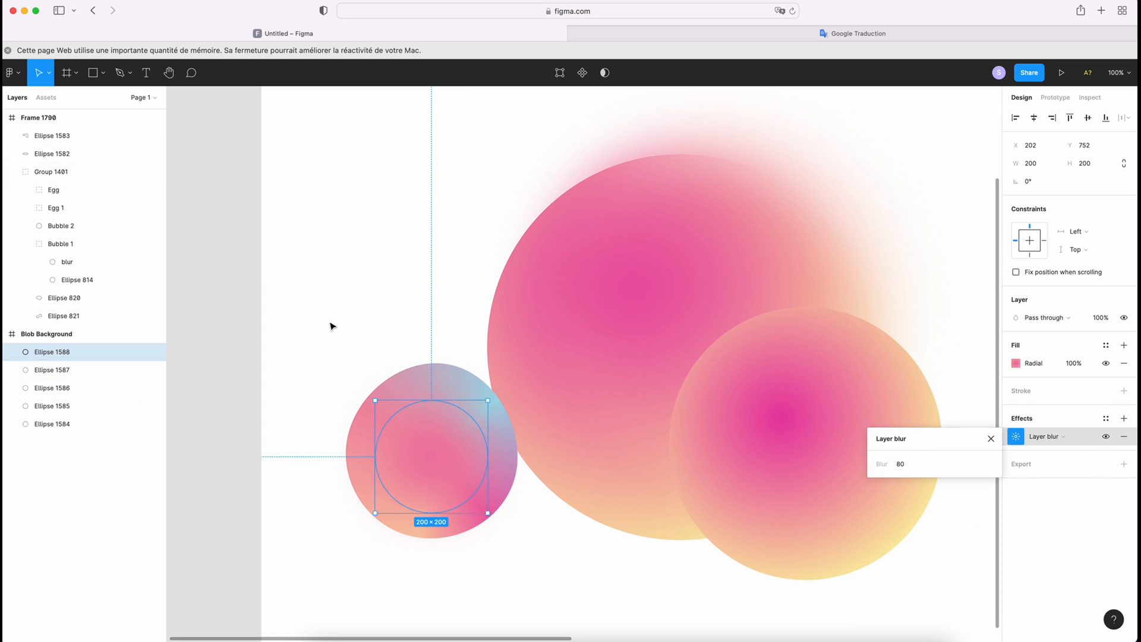
pyautogui.click(483, 594)
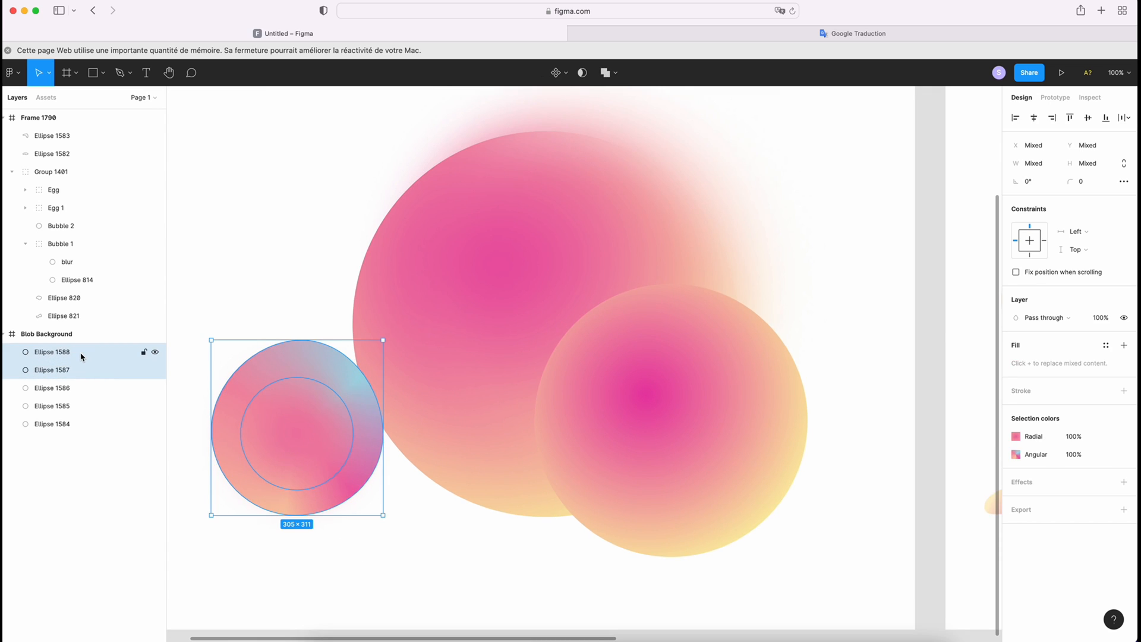
# - Group the angular and blurred circles as Egg and paste a duplicate at lower right
pyautogui.press('Cmd+G')
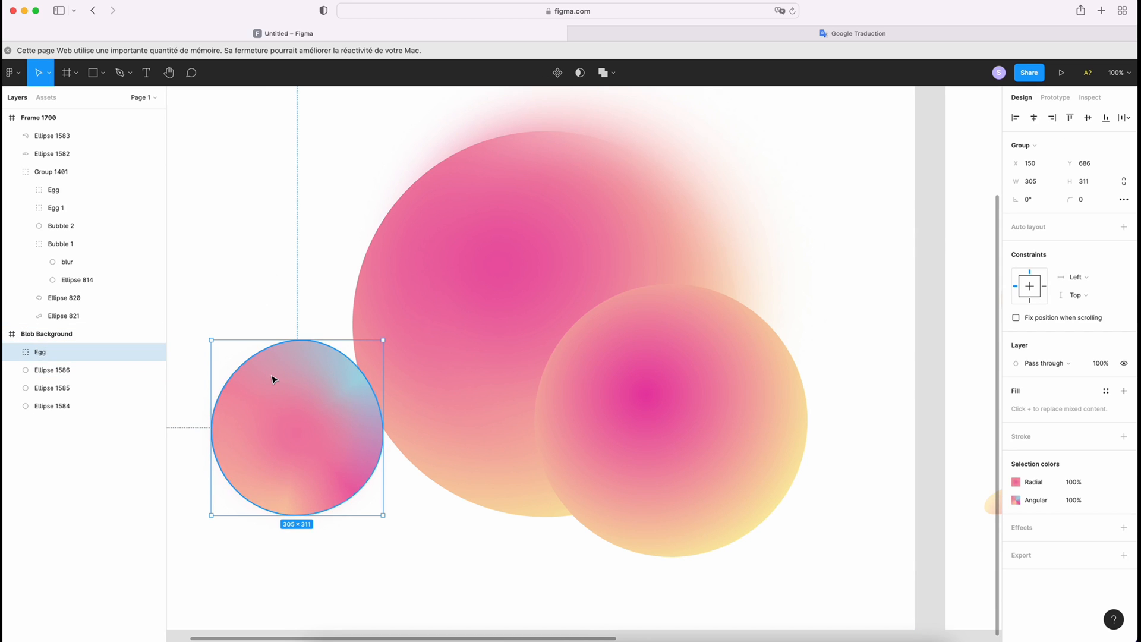
pyautogui.press('Cmd+V')
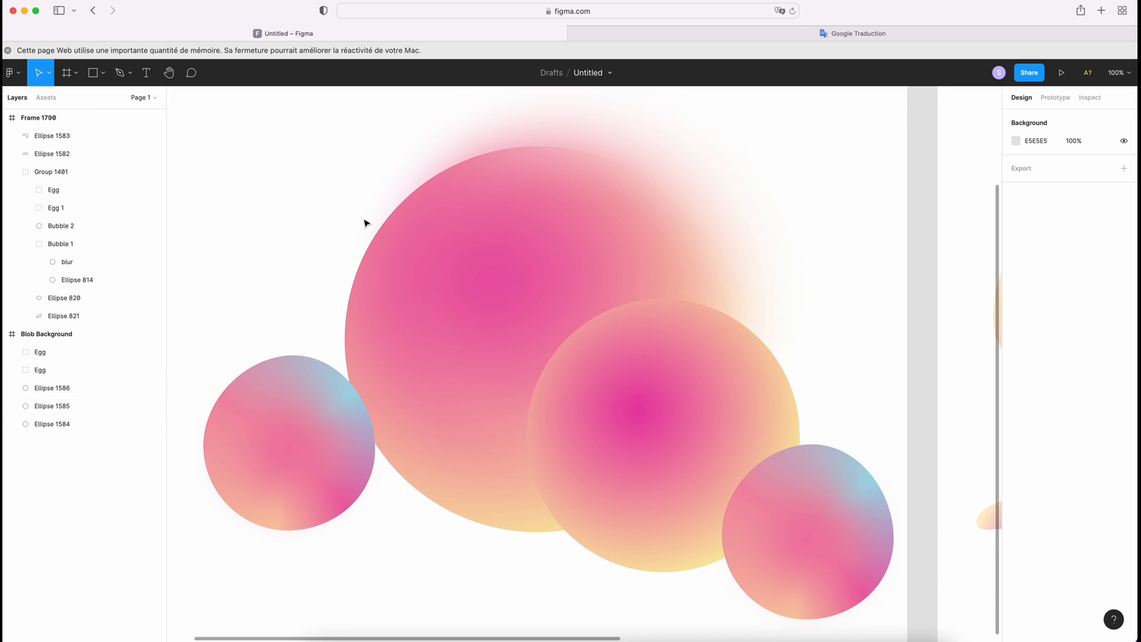
pyautogui.click(91, 73)
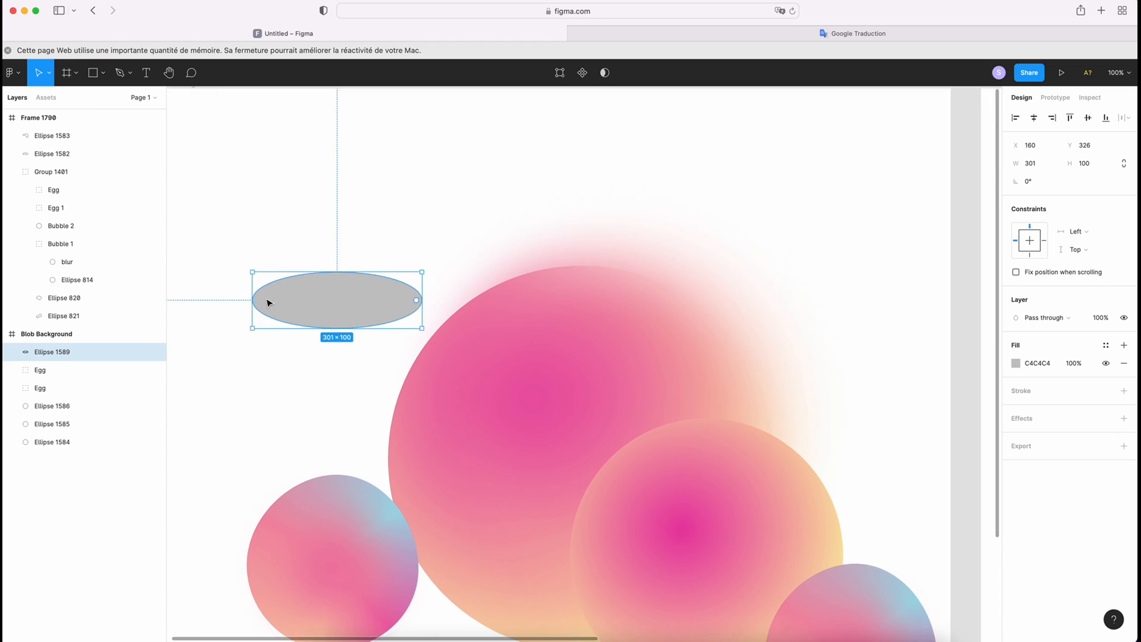
# - Move the flat grey ellipse up, bend it into a blob, and paste the circle's gradient onto it
pyautogui.moveTo(338, 300); pyautogui.dragTo(672, 233)
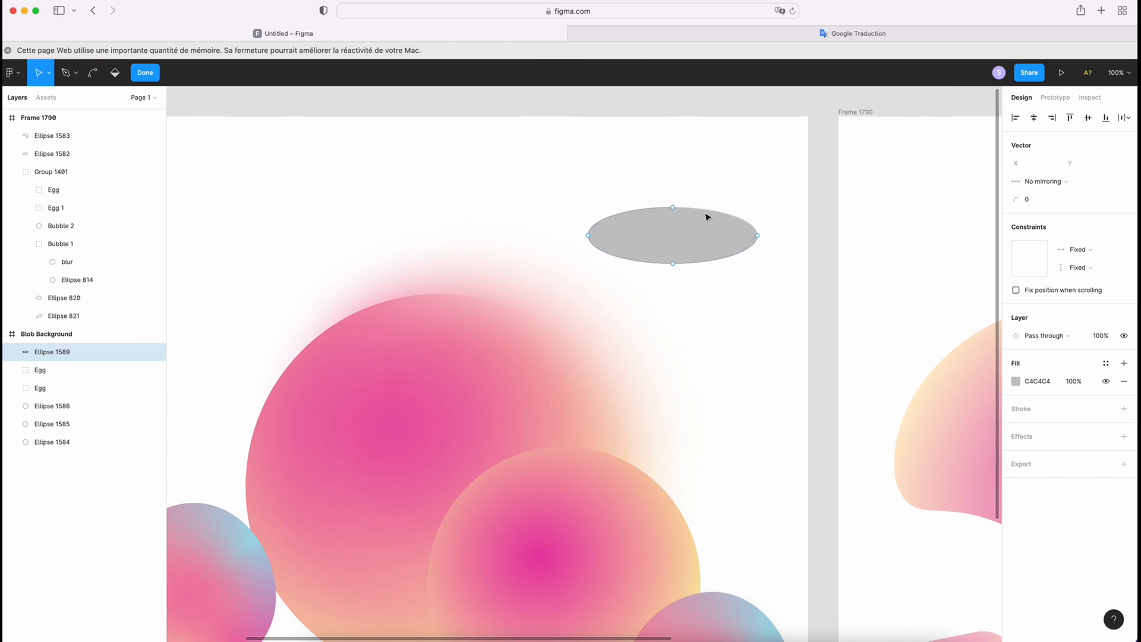
pyautogui.moveTo(672, 207); pyautogui.dragTo(645, 171)
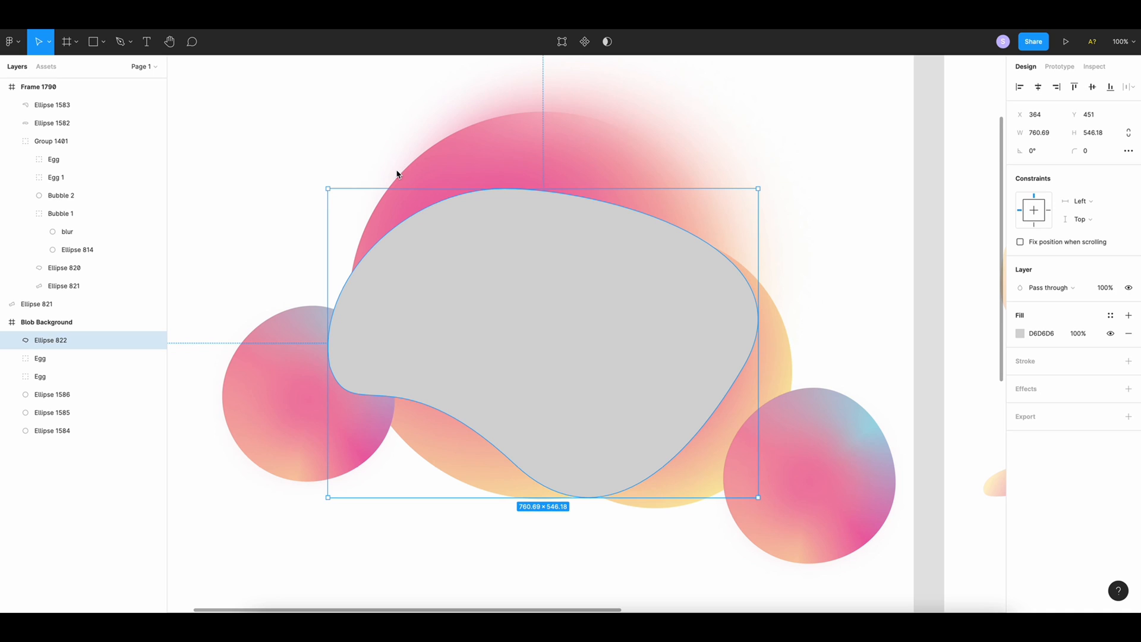
pyautogui.click(51, 431)
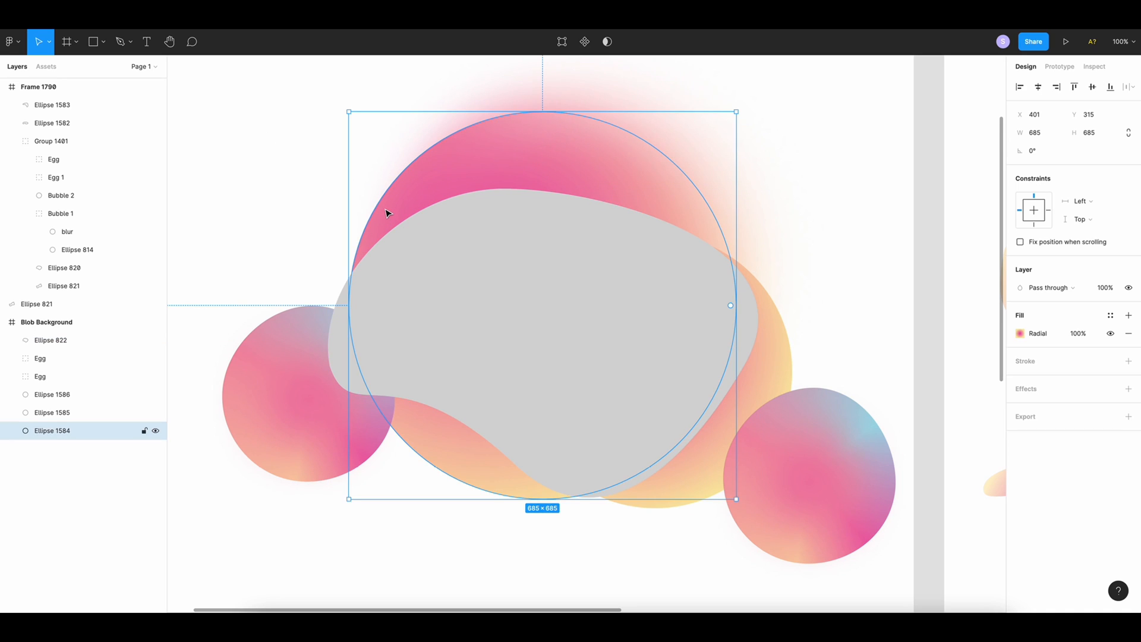
pyautogui.rightClick(387, 213)
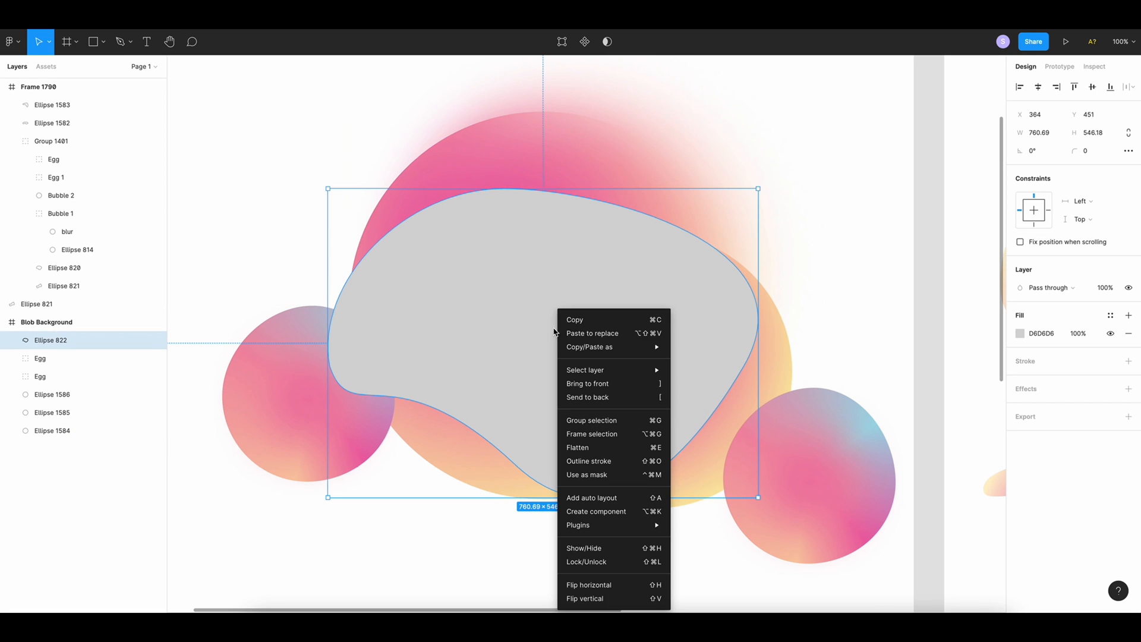
pyautogui.moveTo(589, 346)
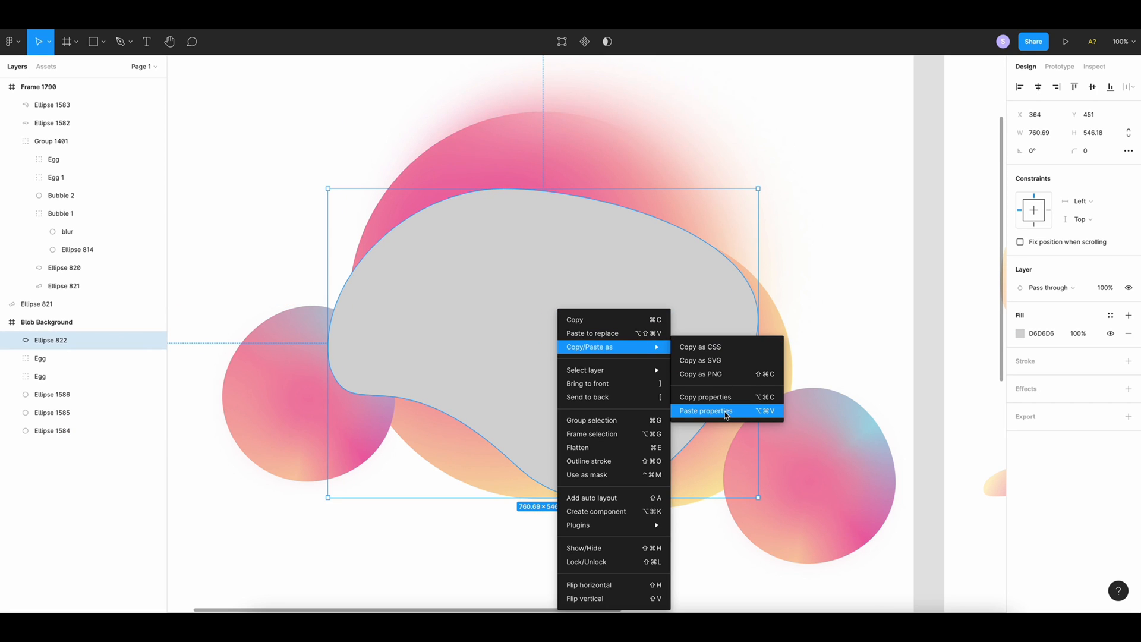
pyautogui.click(706, 410)
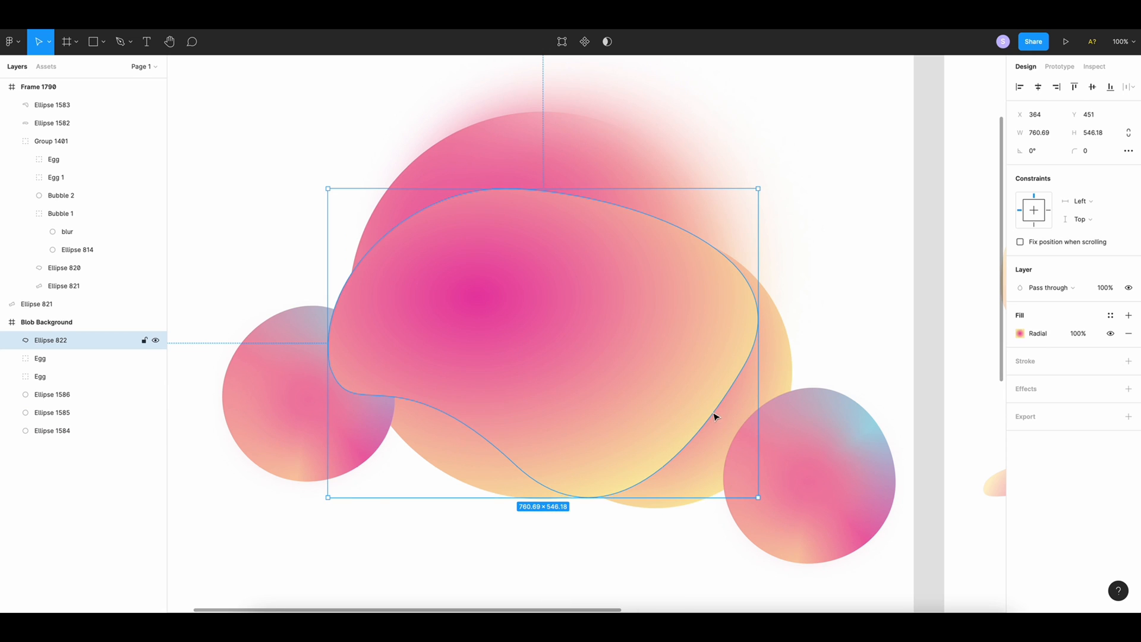
pyautogui.moveTo(1018, 338)
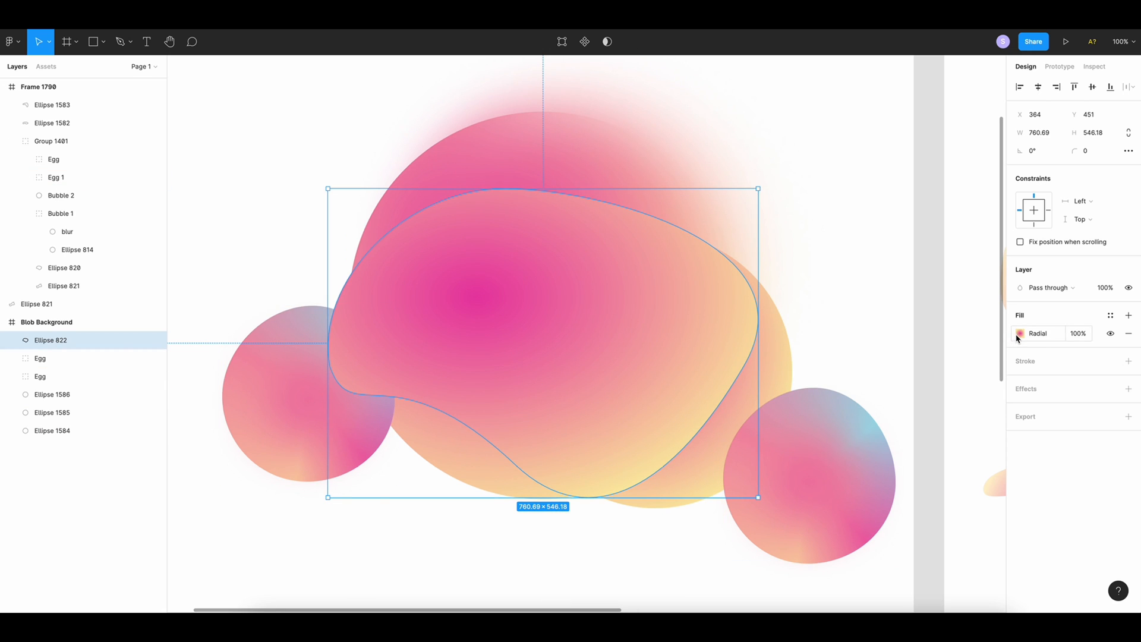
# - Recentre the blob's radial gradient and move Ellipse 822 to the bottom of the layers
pyautogui.click(1020, 333)
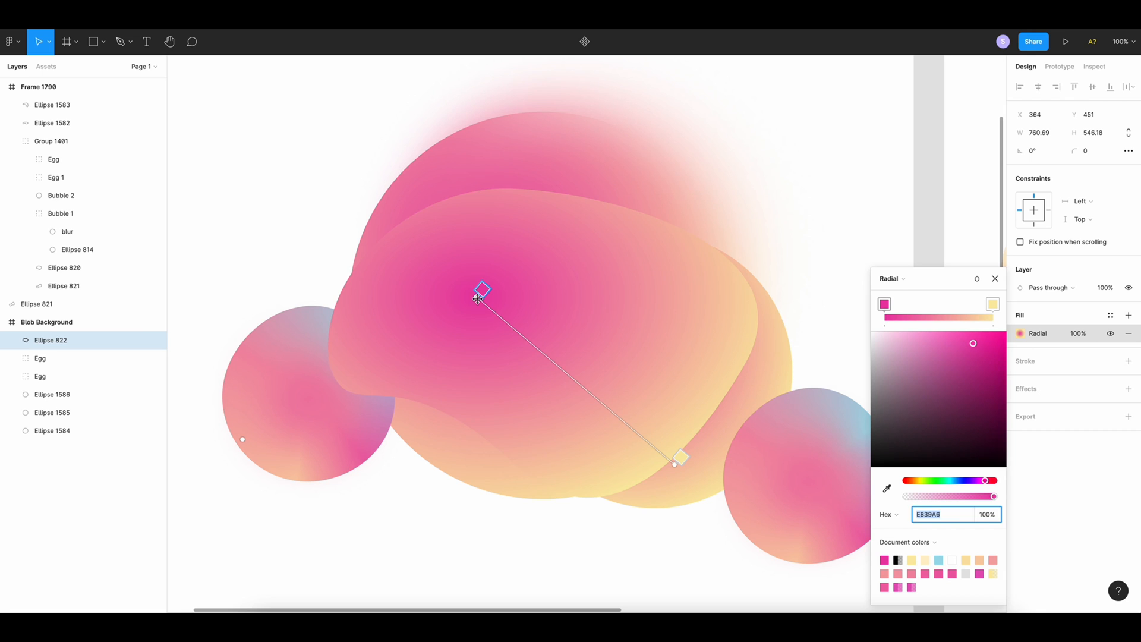
pyautogui.moveTo(481, 291); pyautogui.dragTo(525, 326)
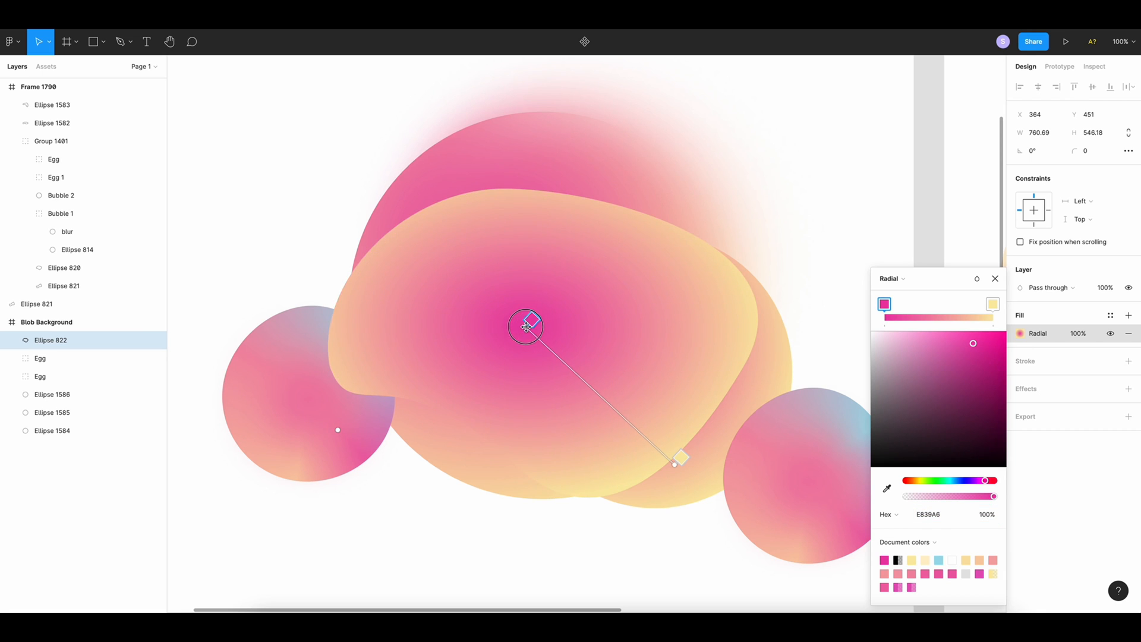
pyautogui.moveTo(675, 463); pyautogui.dragTo(678, 496)
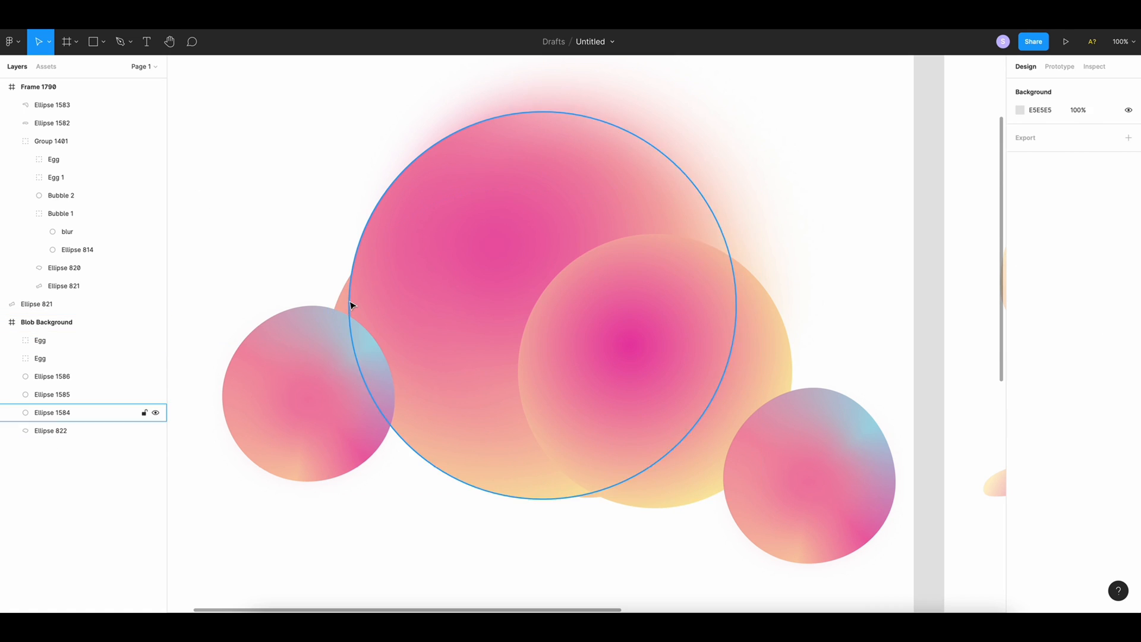
# - Set the large pink circle Ellipse 1584's fill opacity to 50%
pyautogui.click(50, 430)
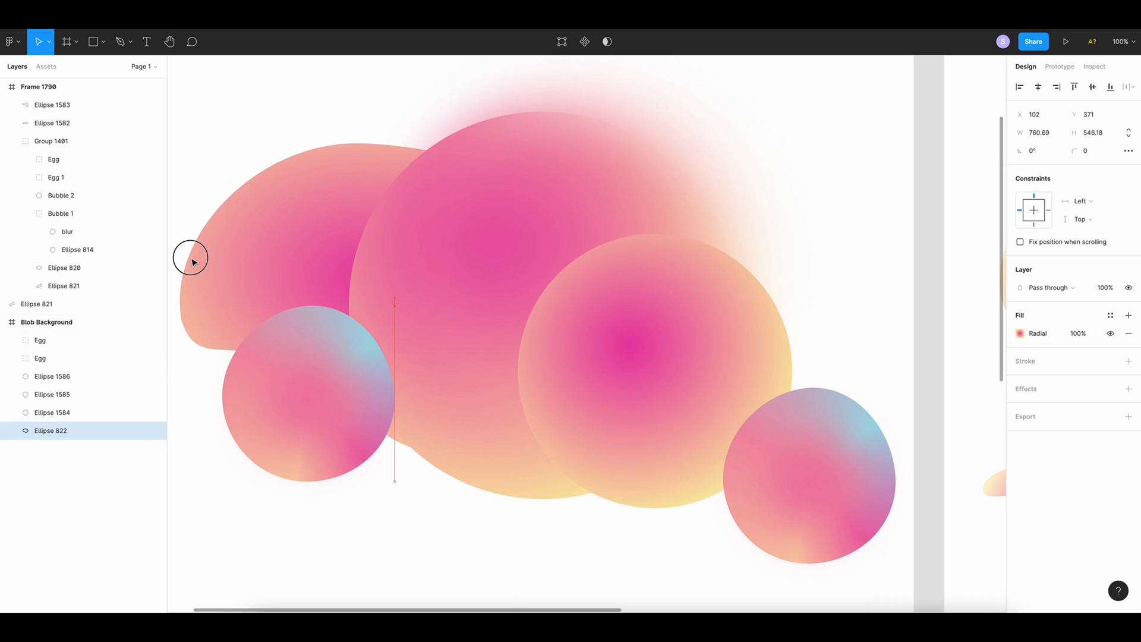
pyautogui.click(52, 412)
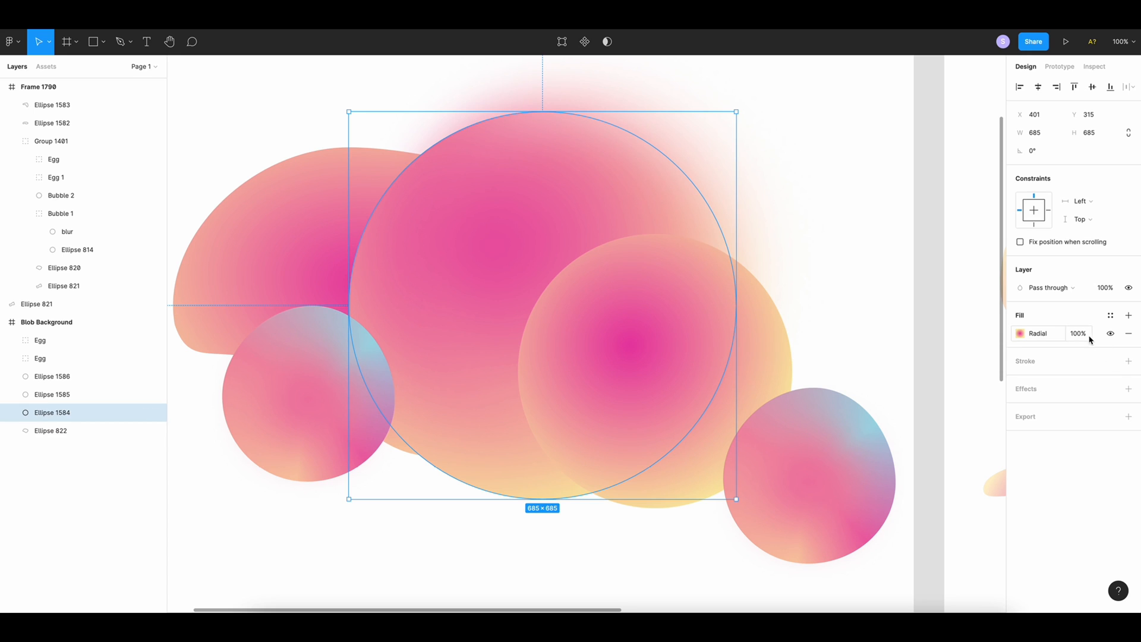
pyautogui.click(1078, 334)
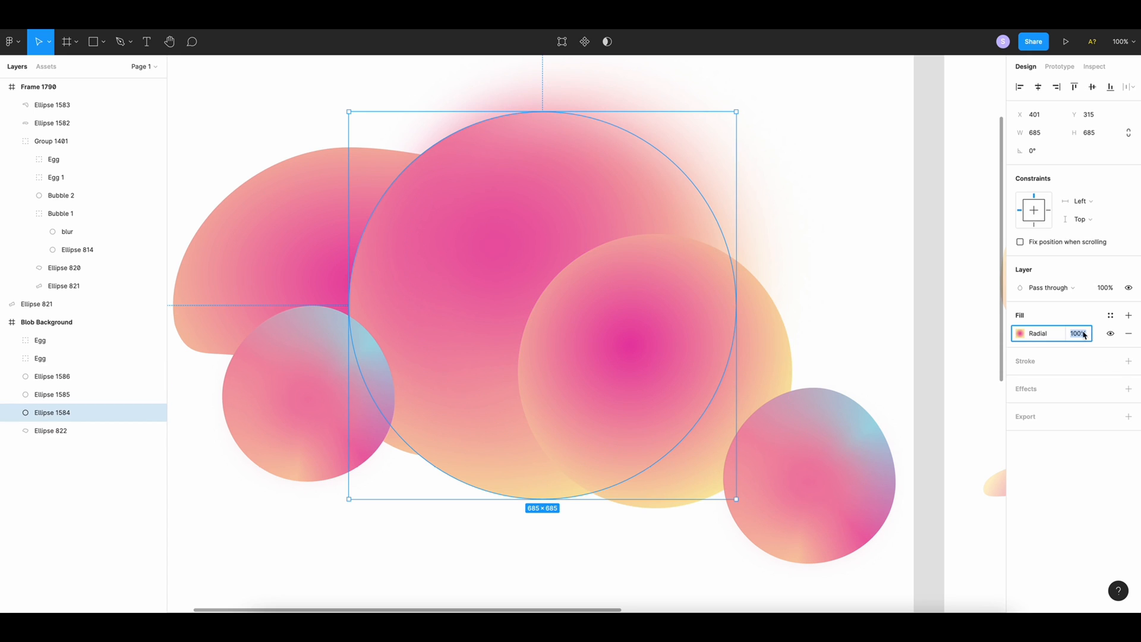
pyautogui.write('50')
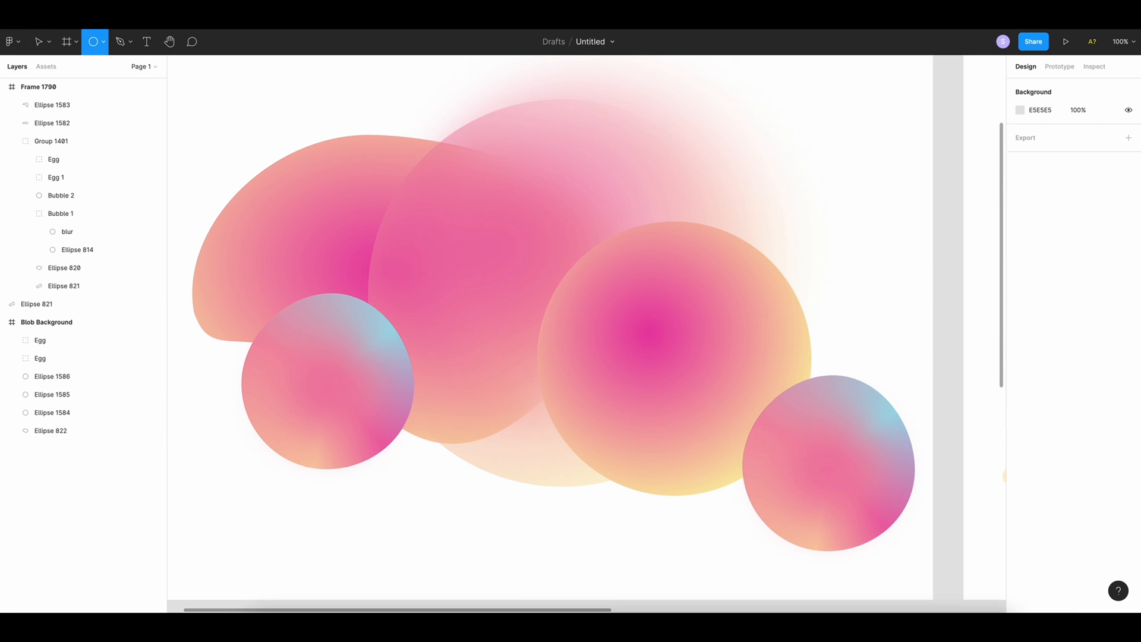
# - Move Ellipse 821 into Blob Background and paste the pink-yellow gradient properties onto it
pyautogui.moveTo(230, 127); pyautogui.dragTo(800, 364)
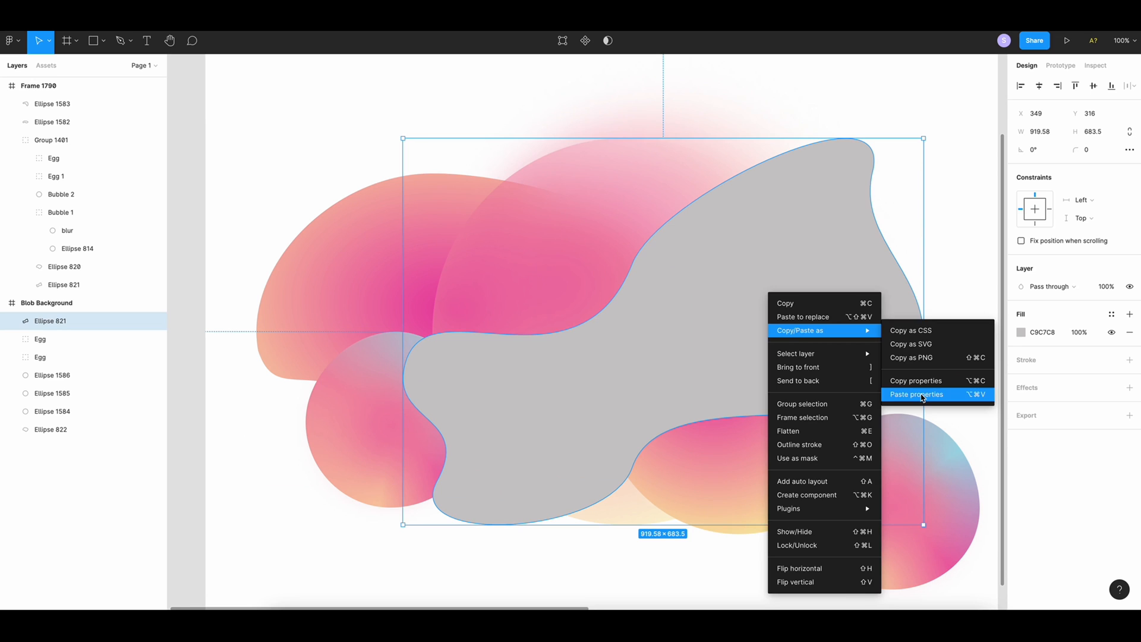
pyautogui.click(916, 394)
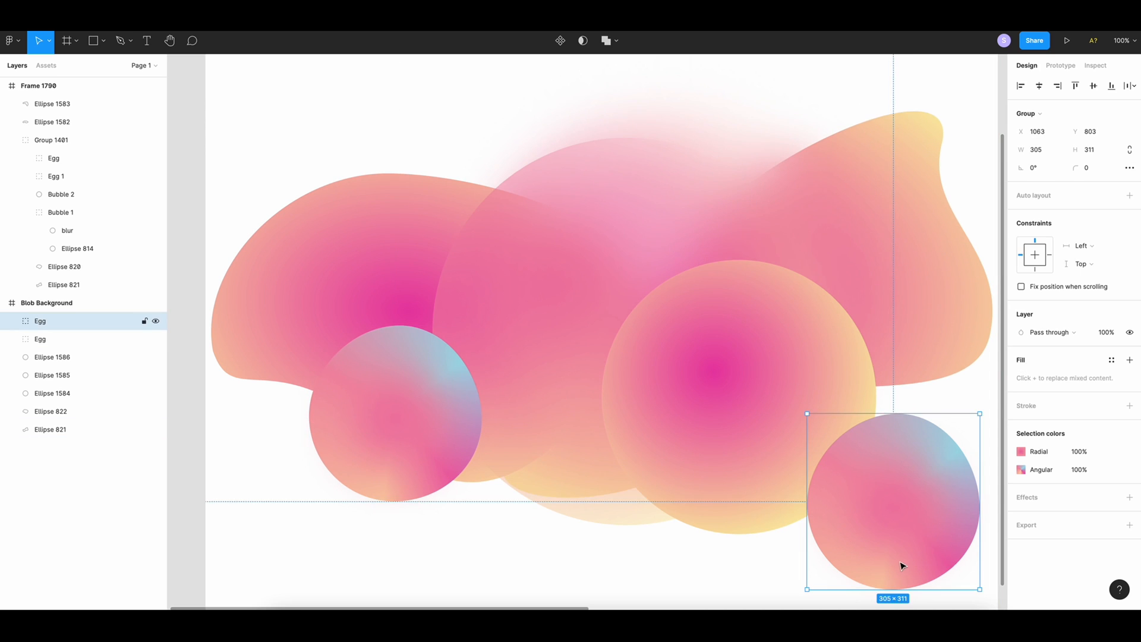
# - Nudge the bottom-right Egg group slightly up and left on the canvas
pyautogui.moveTo(902, 566); pyautogui.dragTo(888, 546)
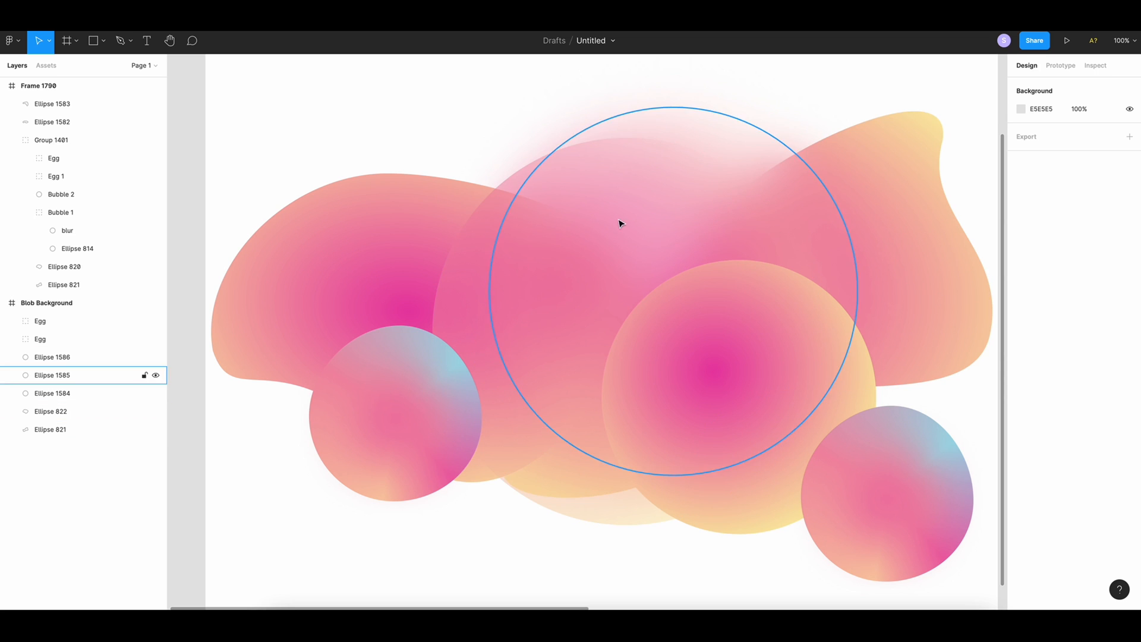
pyautogui.click(50, 430)
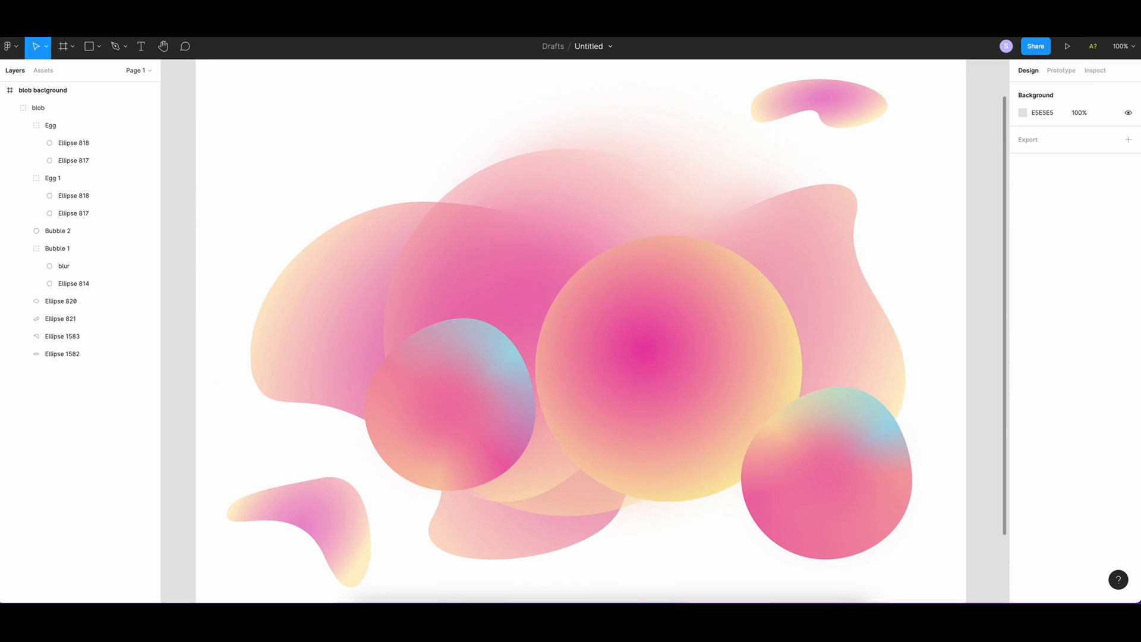
pyautogui.moveTo(971, 501)
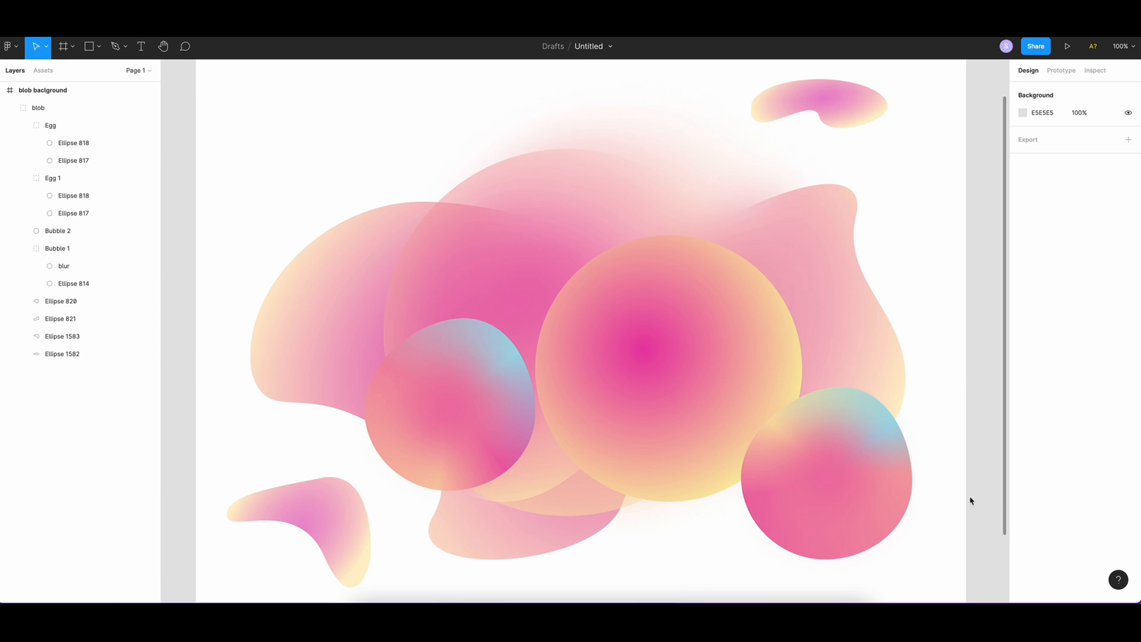
pyautogui.moveTo(822, 112)
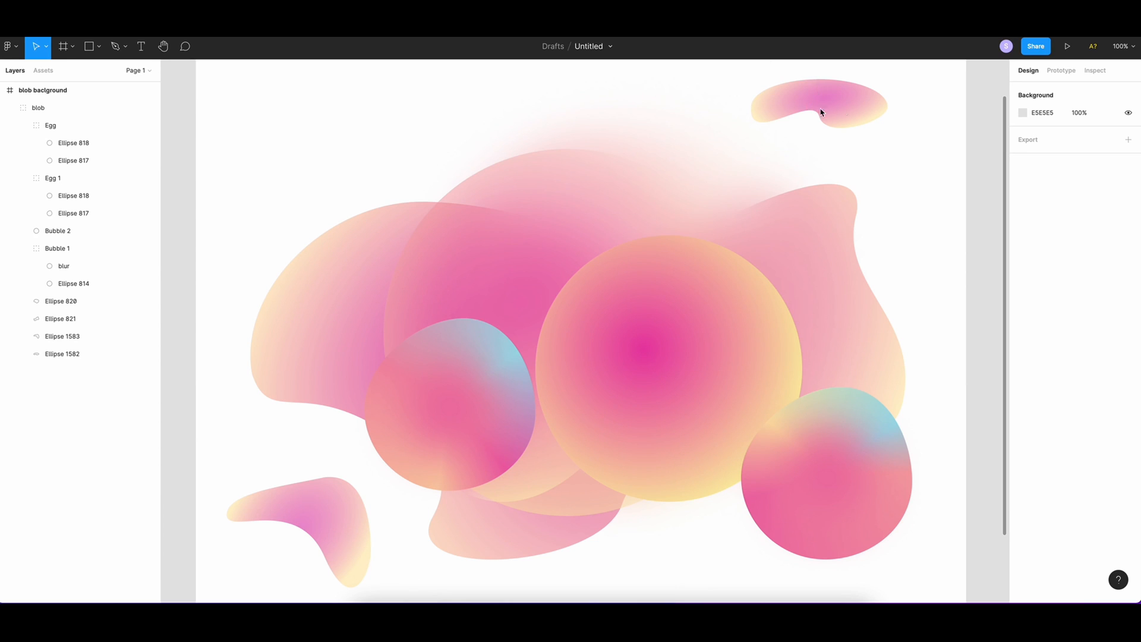
pyautogui.moveTo(511, 573)
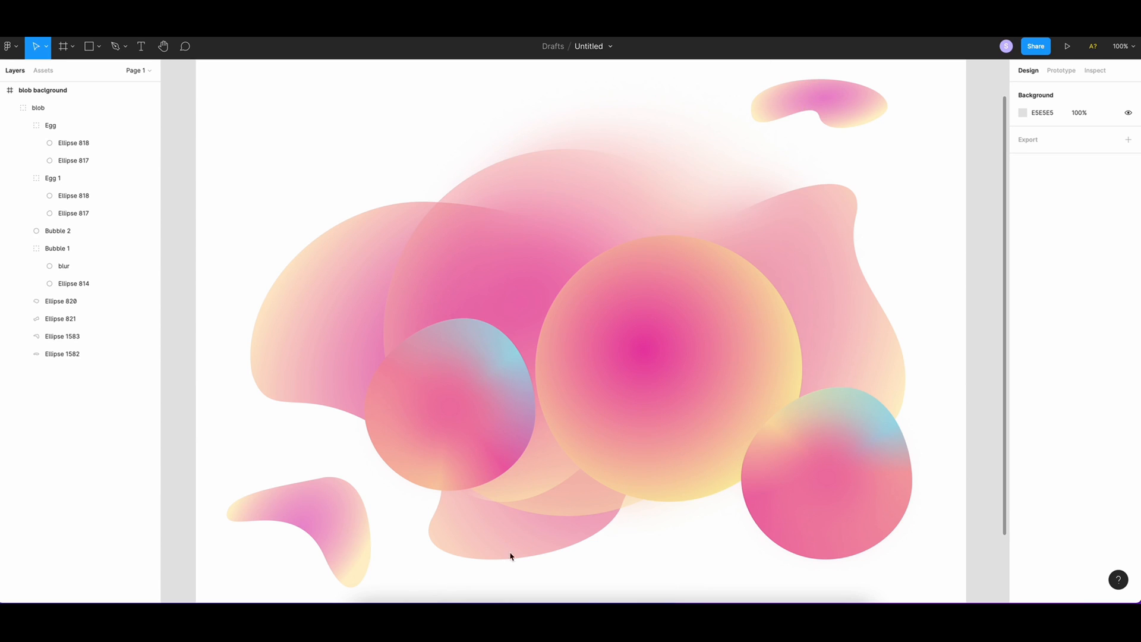
pyautogui.moveTo(299, 297)
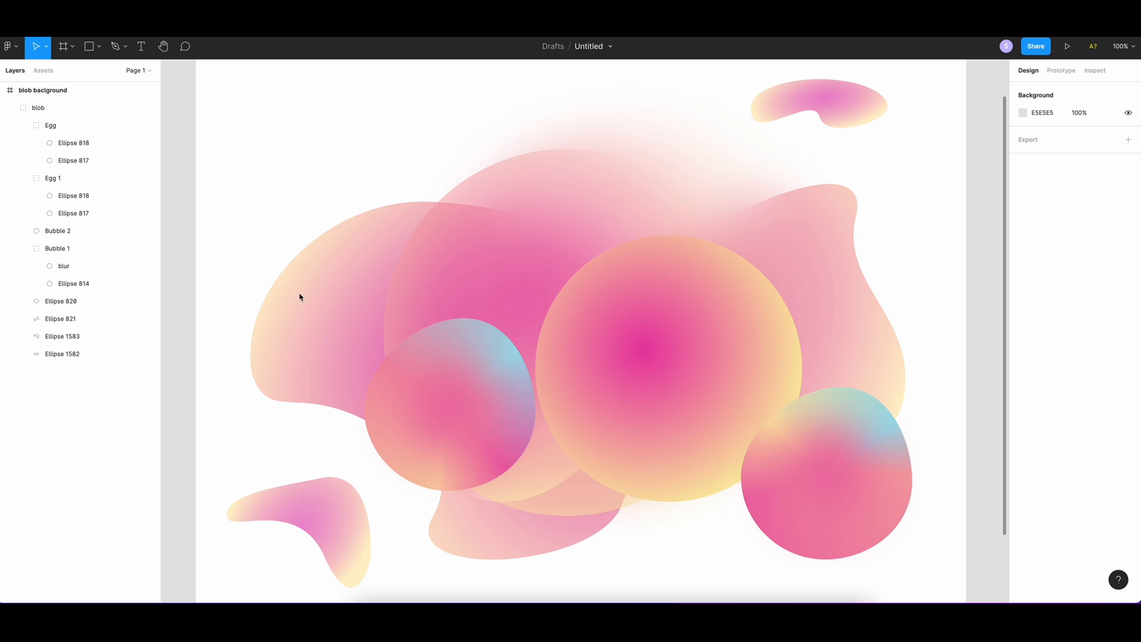
pyautogui.moveTo(330, 330)
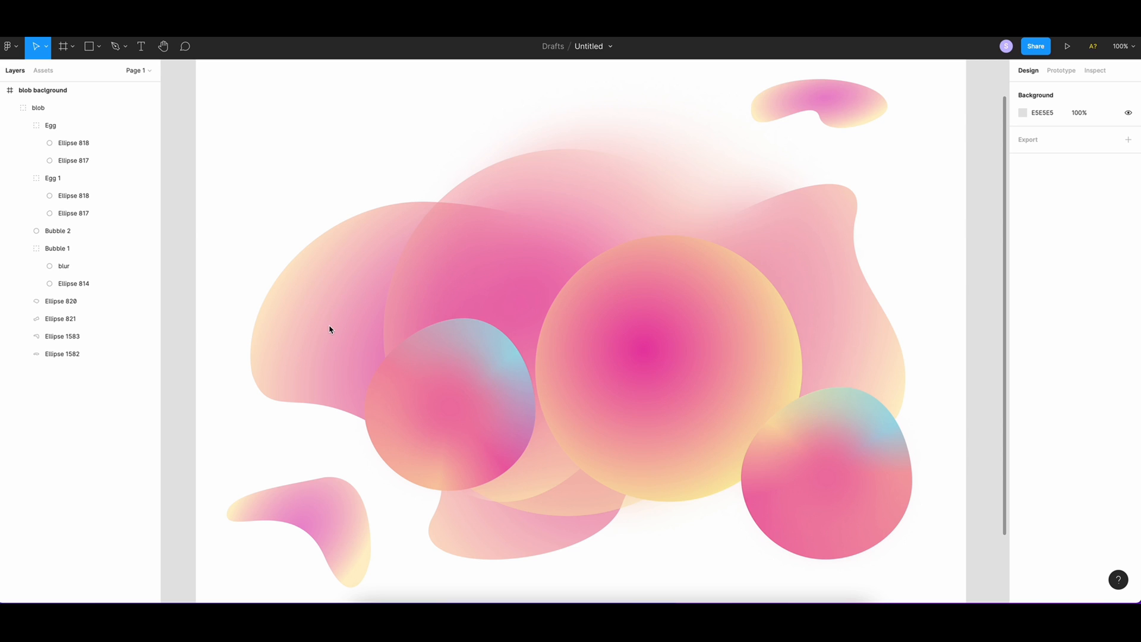
pyautogui.moveTo(954, 400)
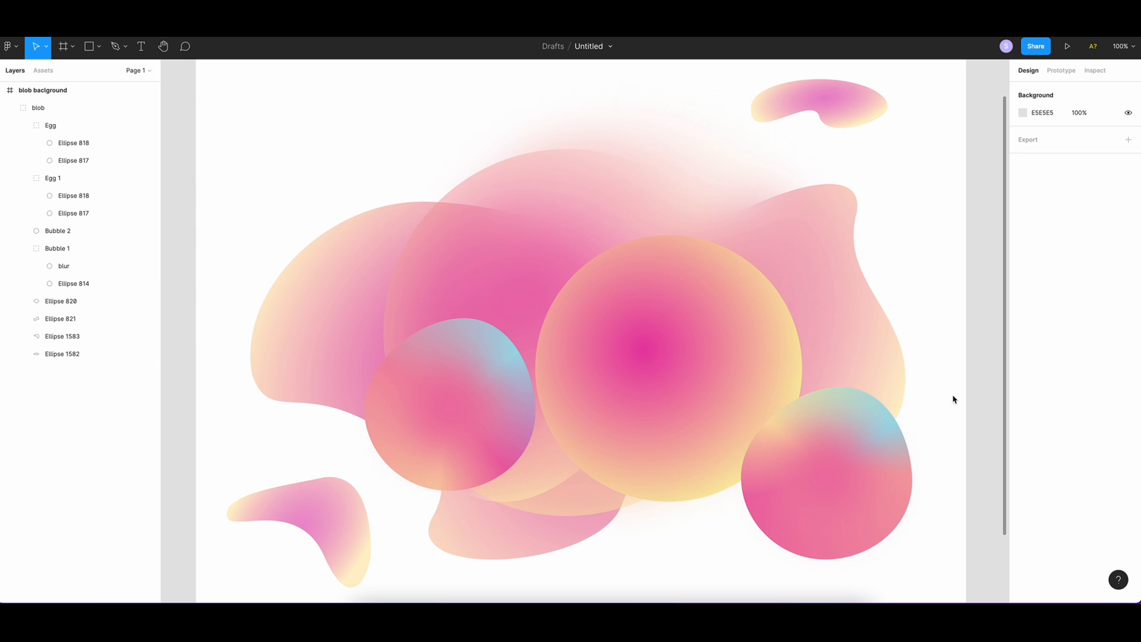
pyautogui.moveTo(942, 389)
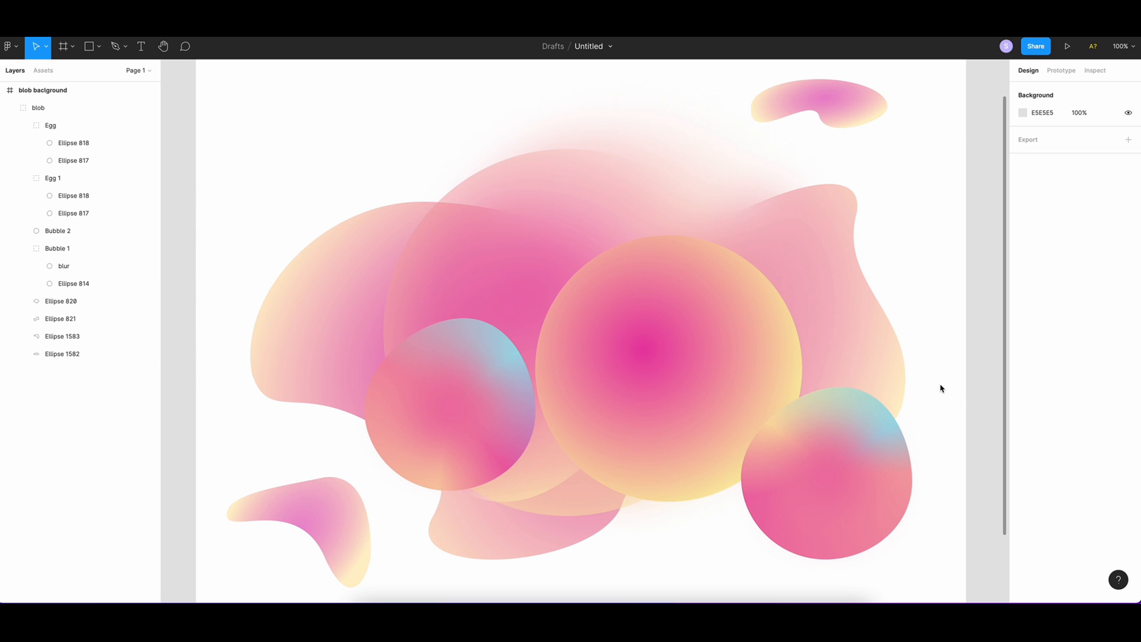
pyautogui.moveTo(933, 252)
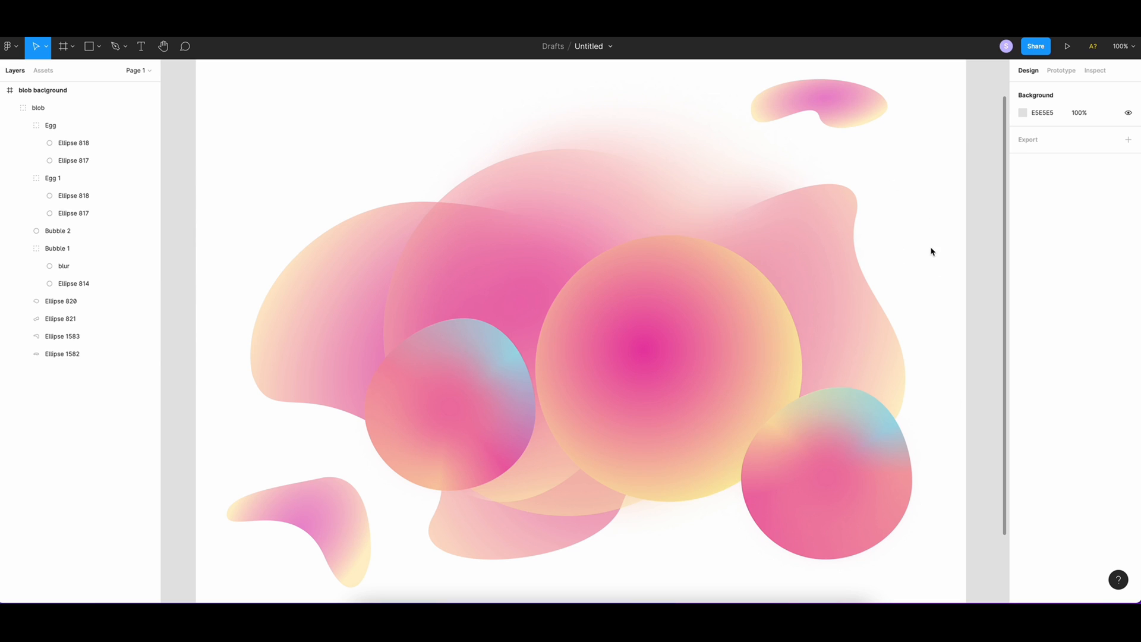
pyautogui.moveTo(951, 252)
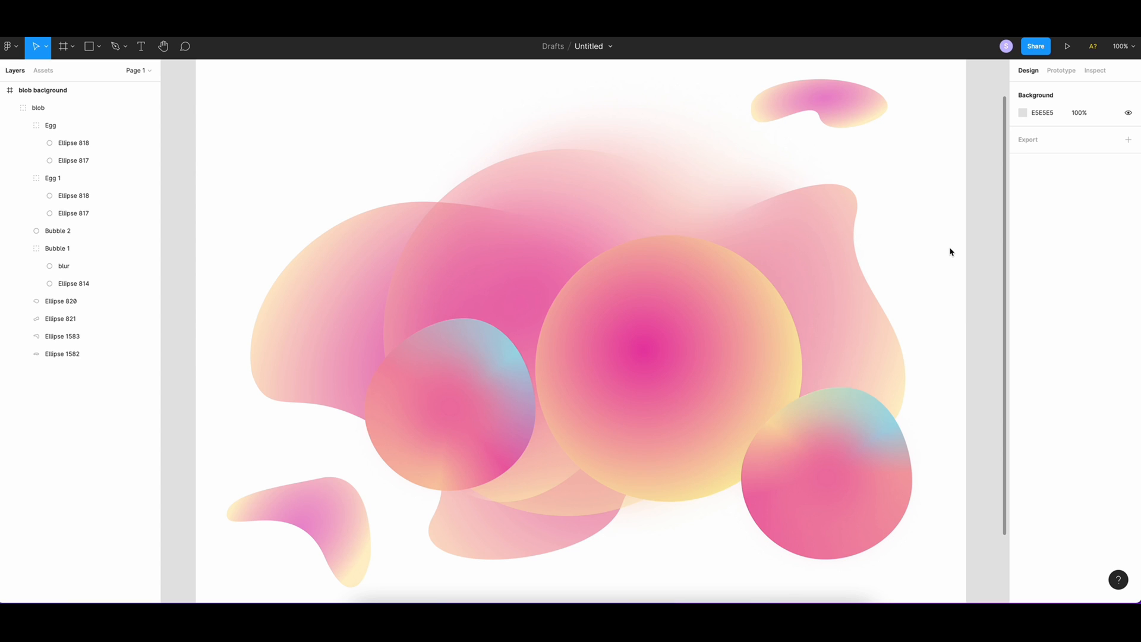